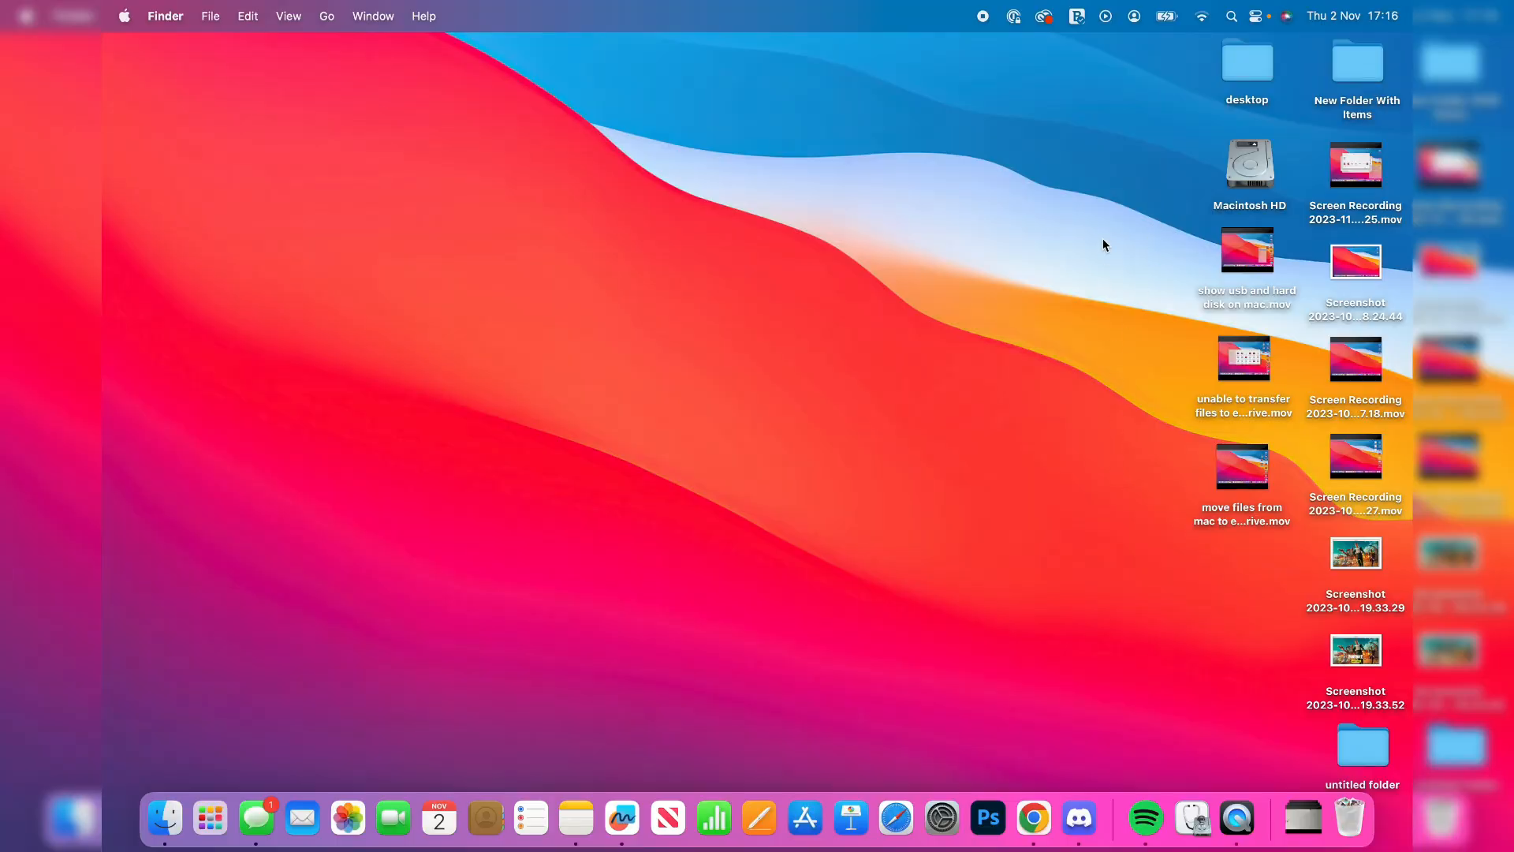
mouse_move(1158, 332)
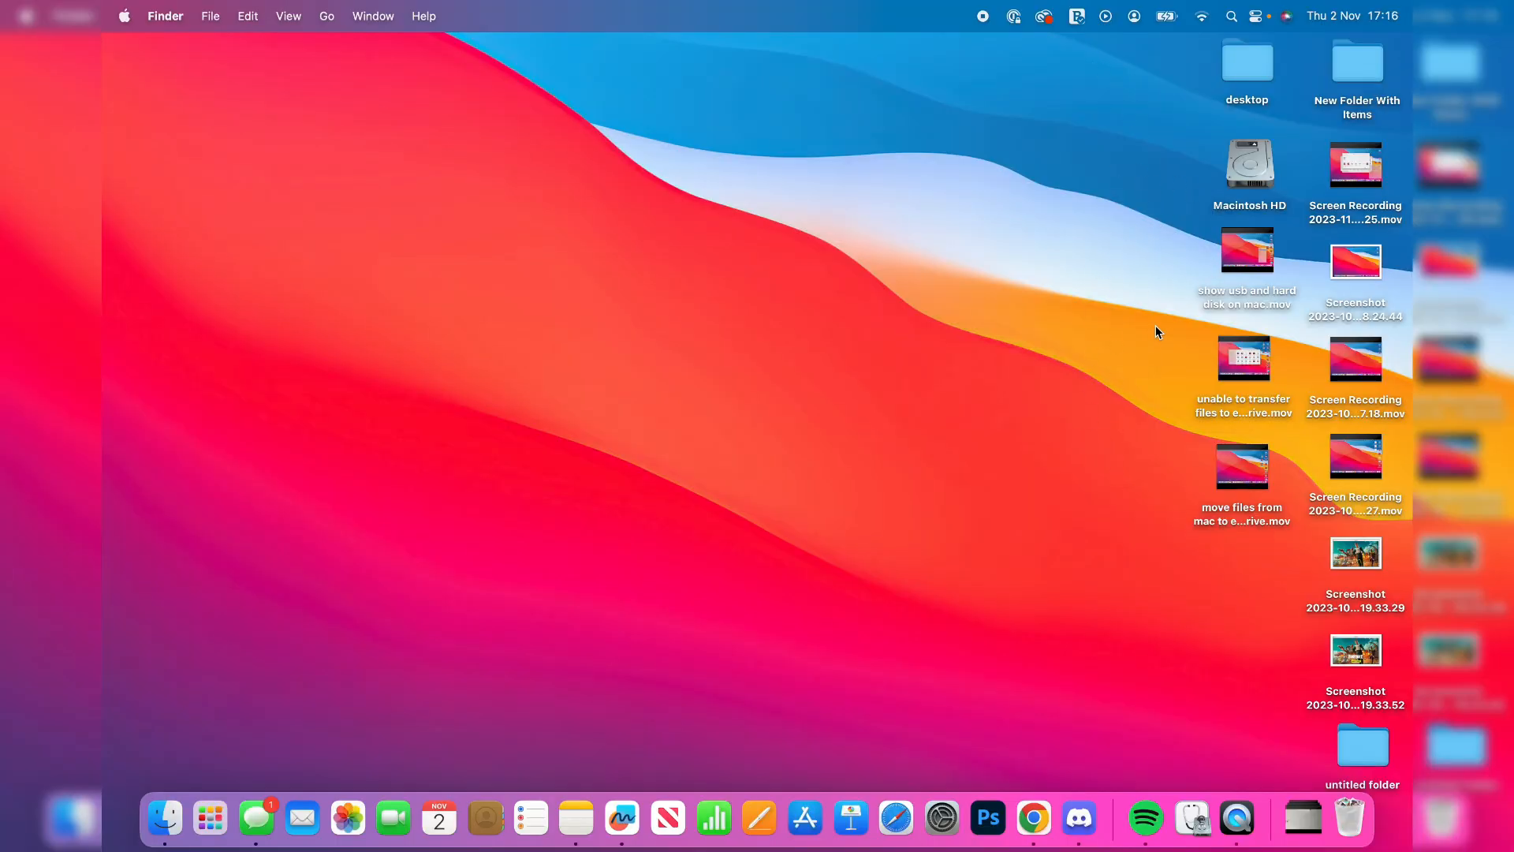
mouse_move(663, 488)
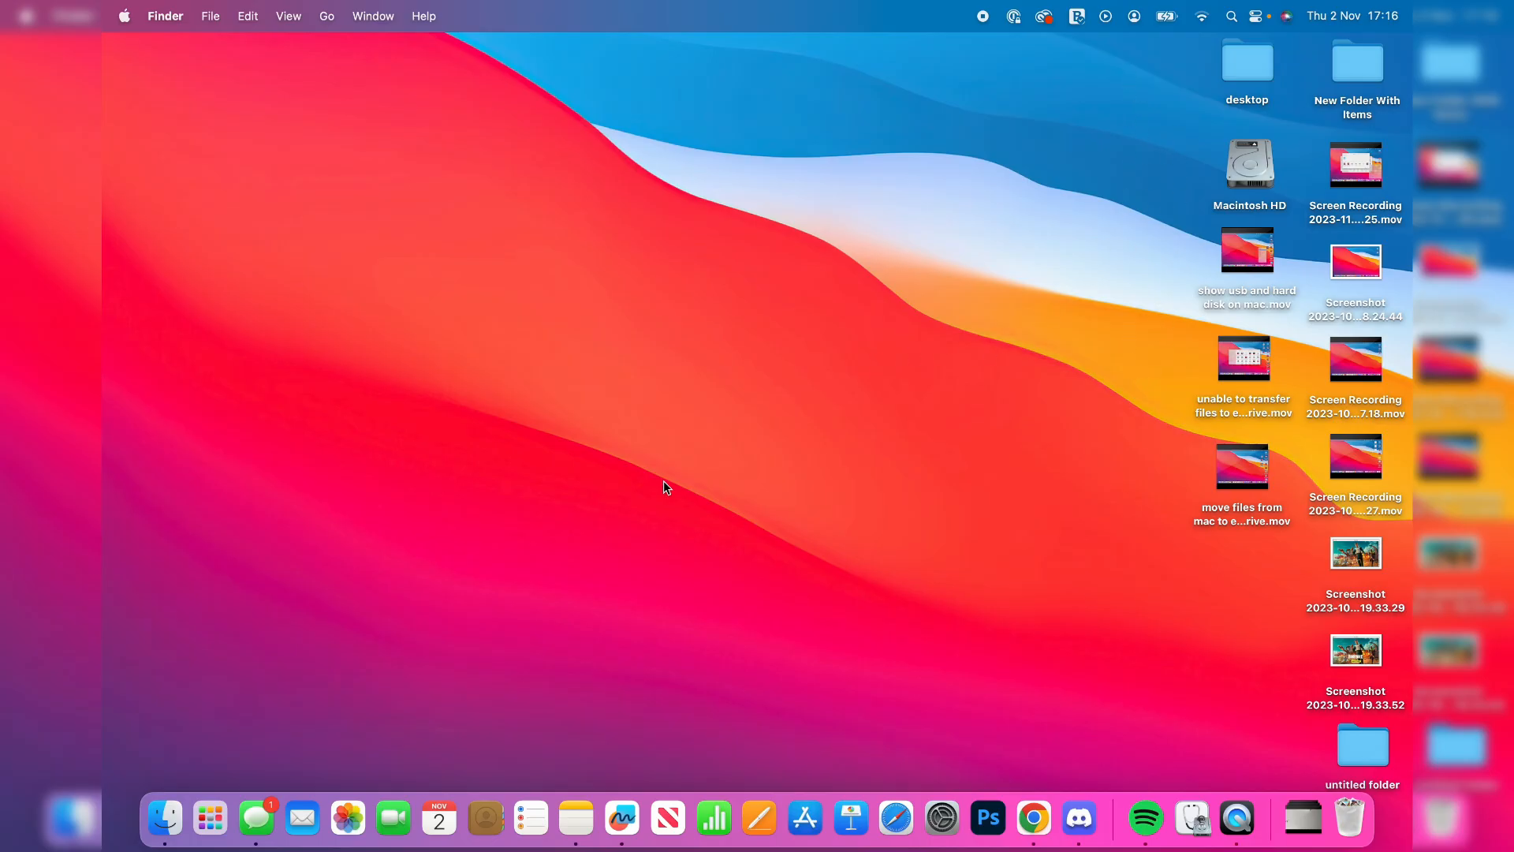
Open a Finder window from the Dock showing Recents, then open the Finder menu.
click(163, 817)
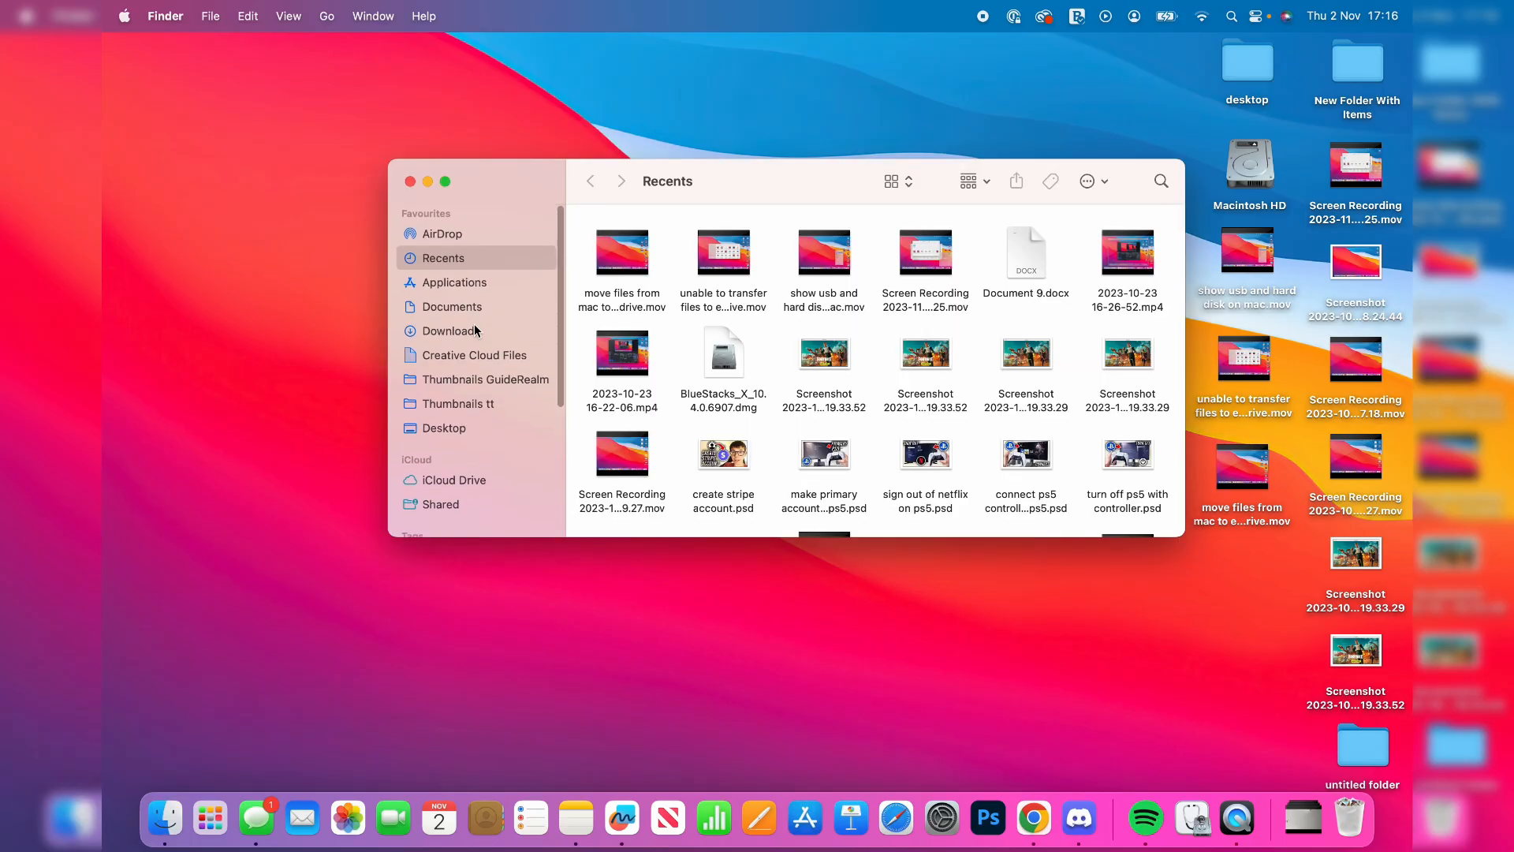
scroll(down, 3)
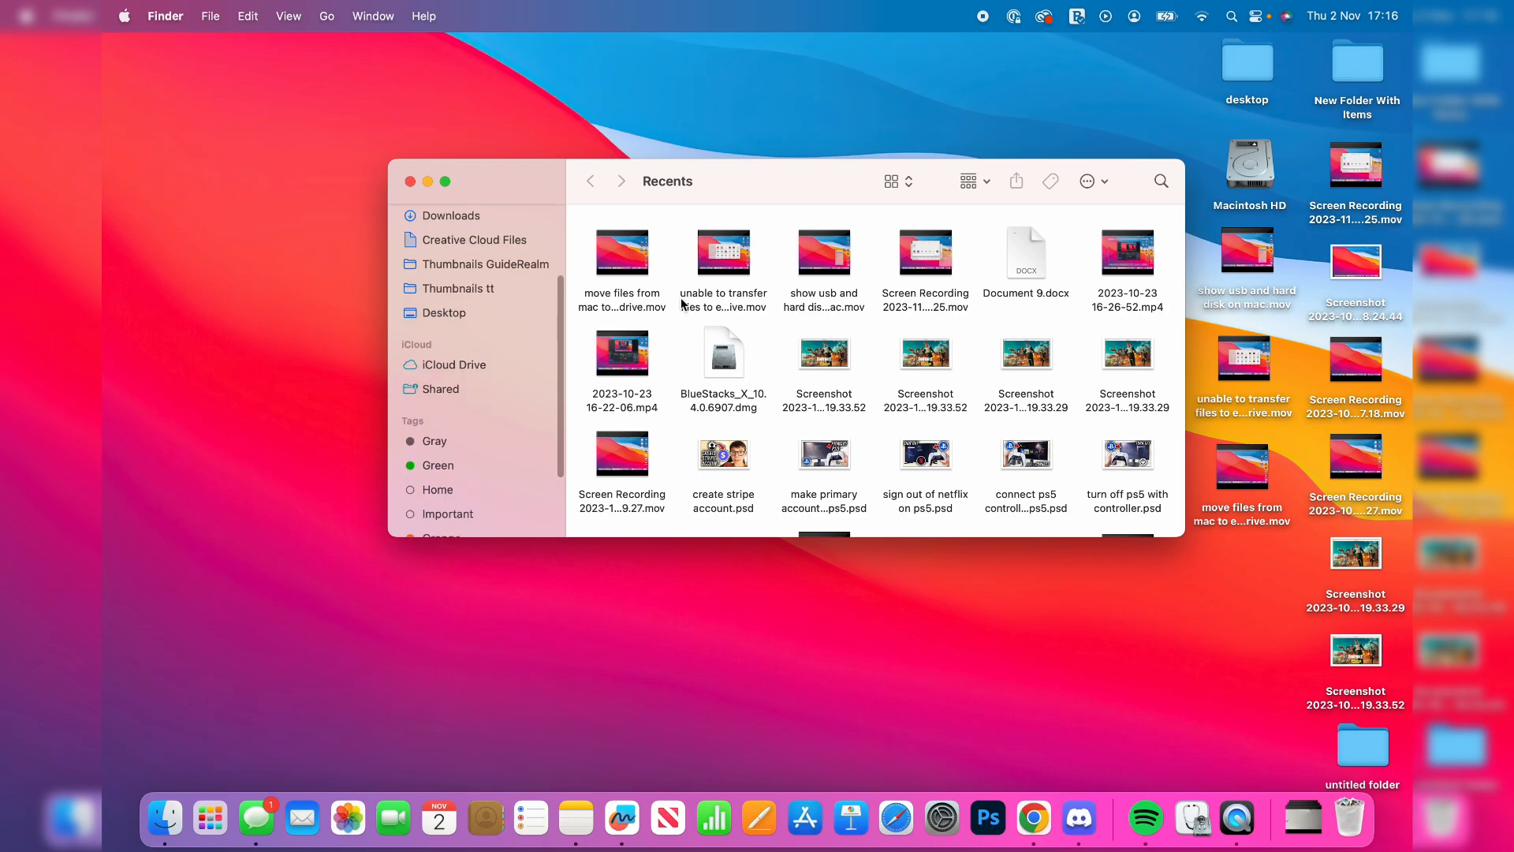
mouse_move(487, 199)
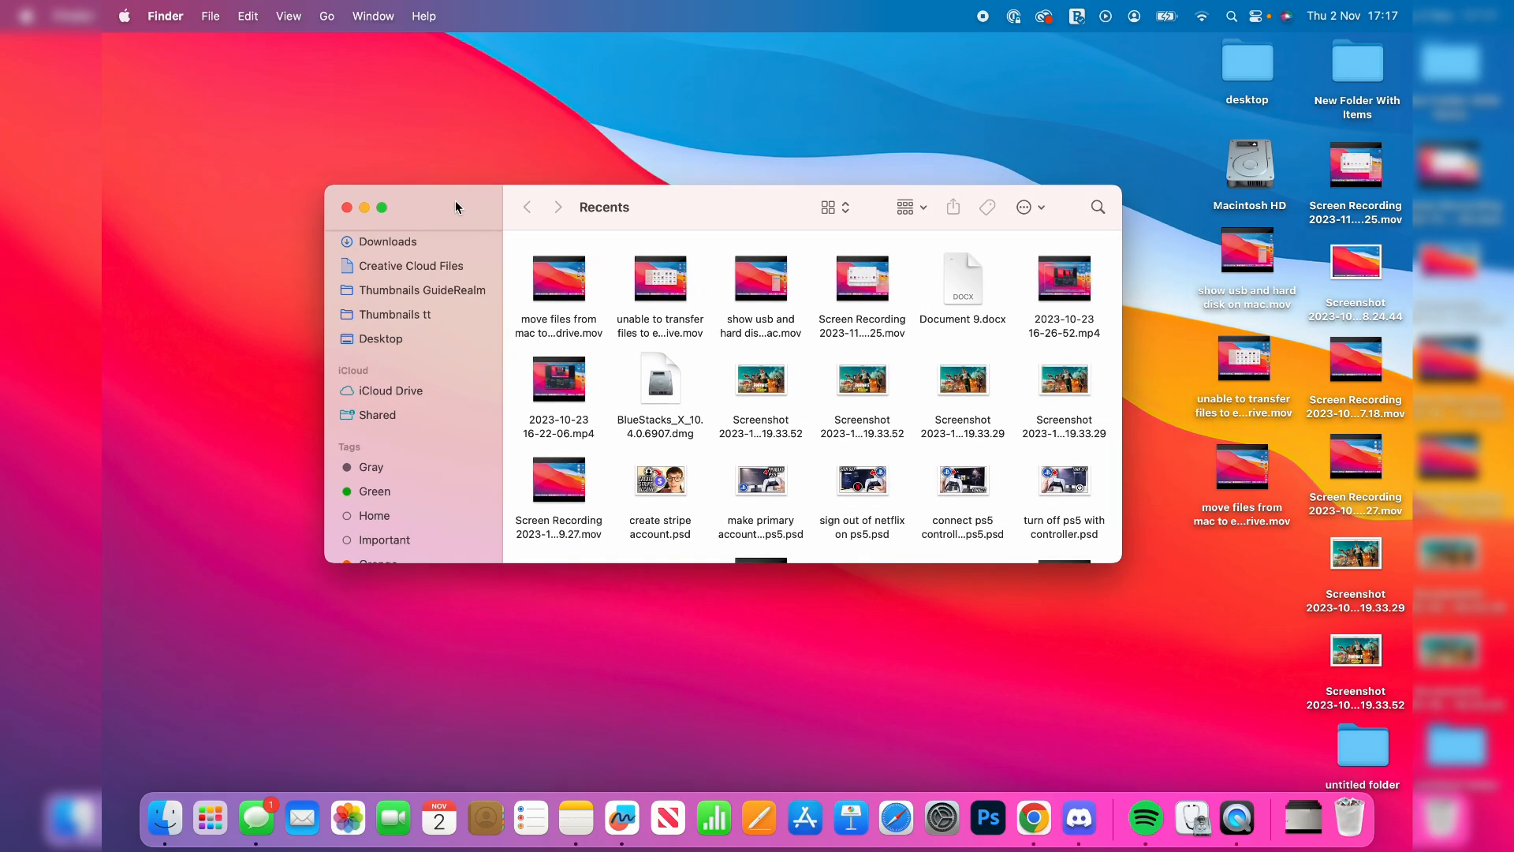
click(164, 17)
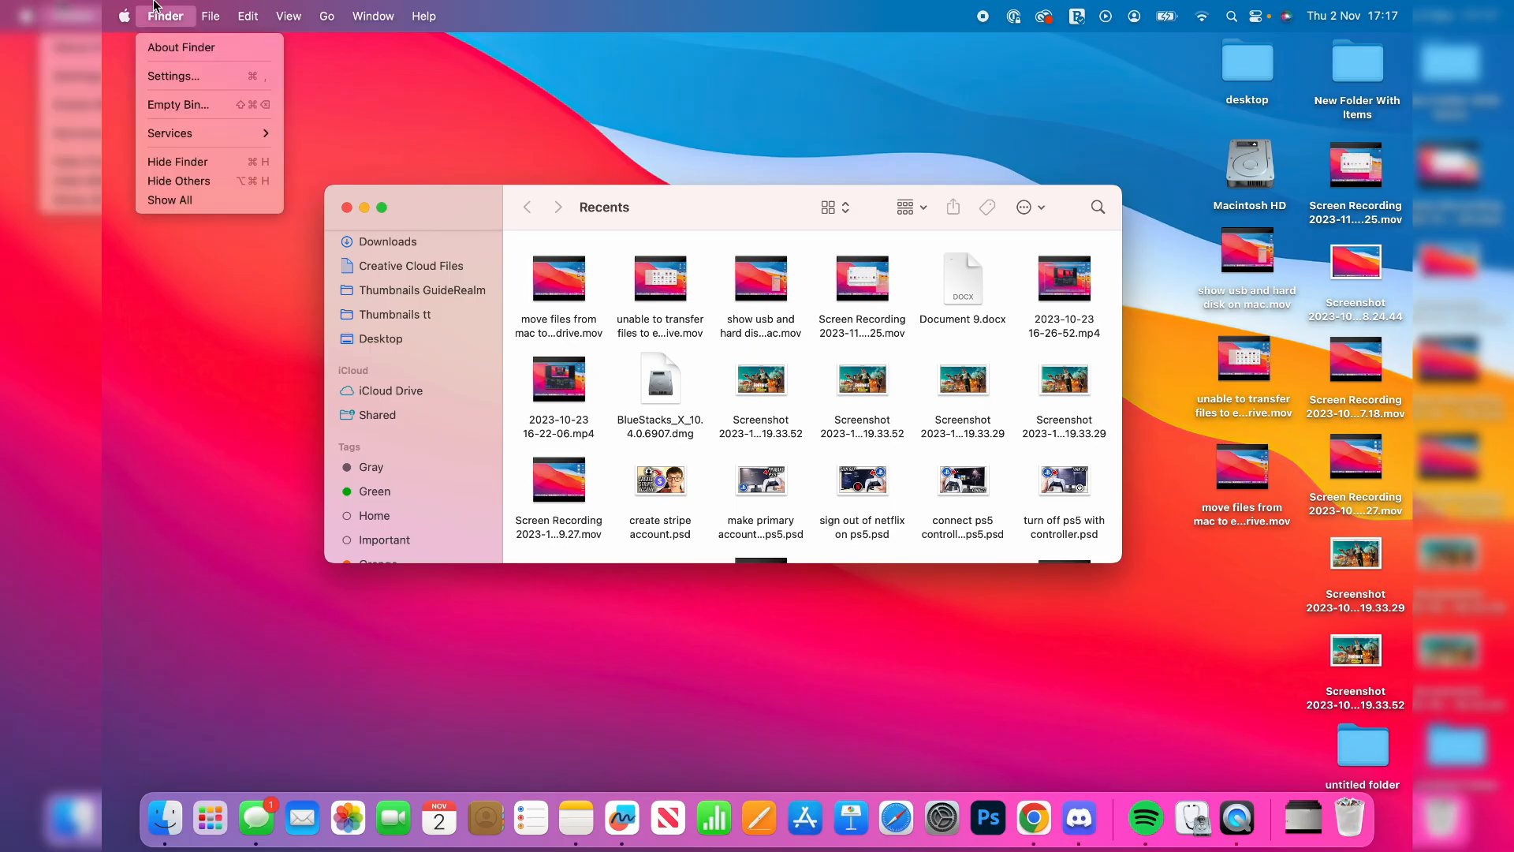
Enable External disks in Finder Settings for both the sidebar and the desktop.
click(175, 75)
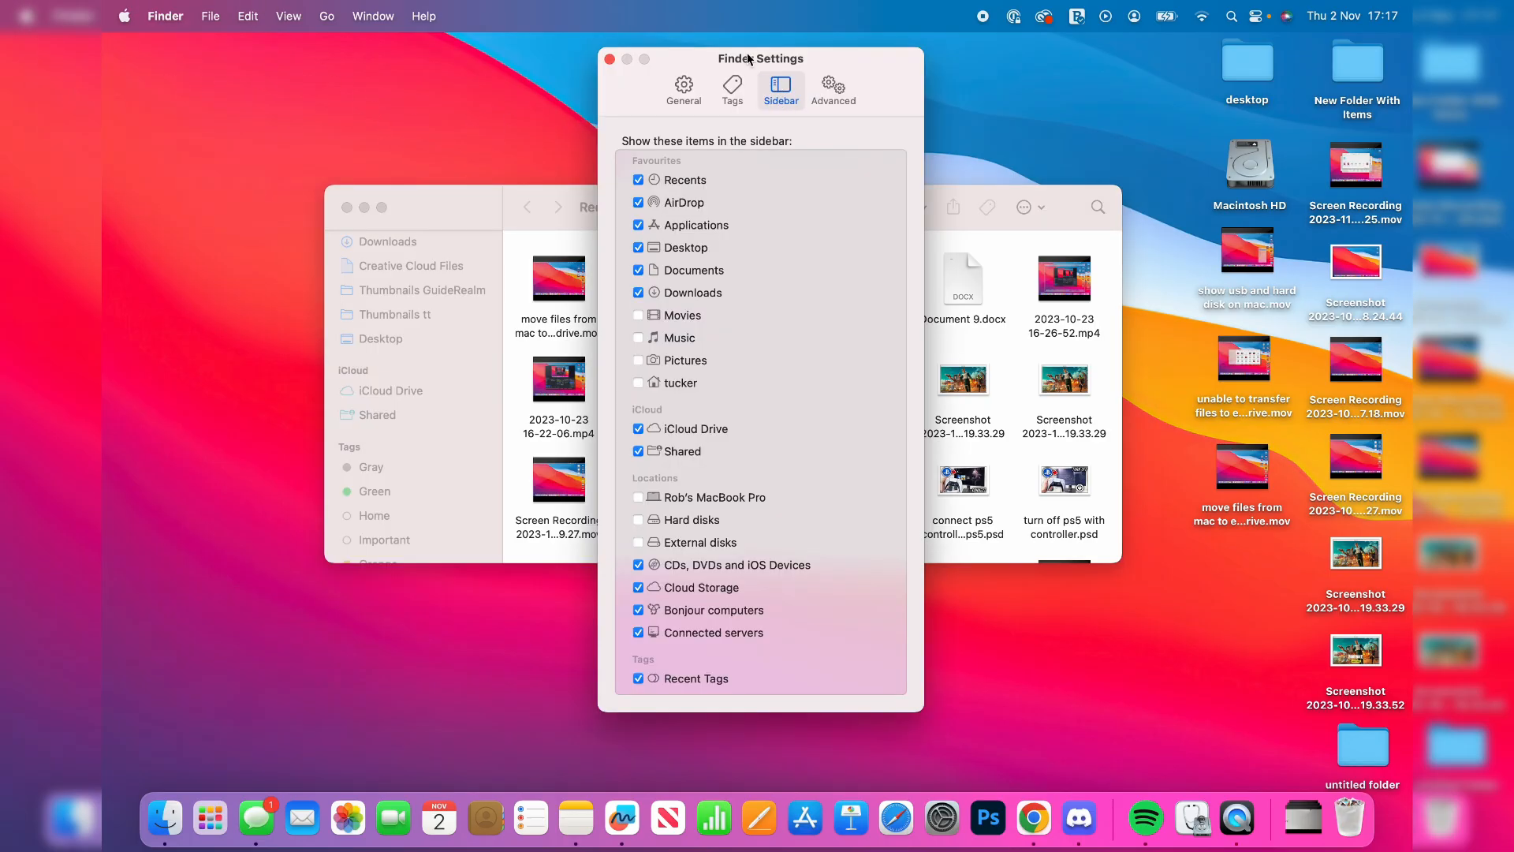
mouse_move(655, 482)
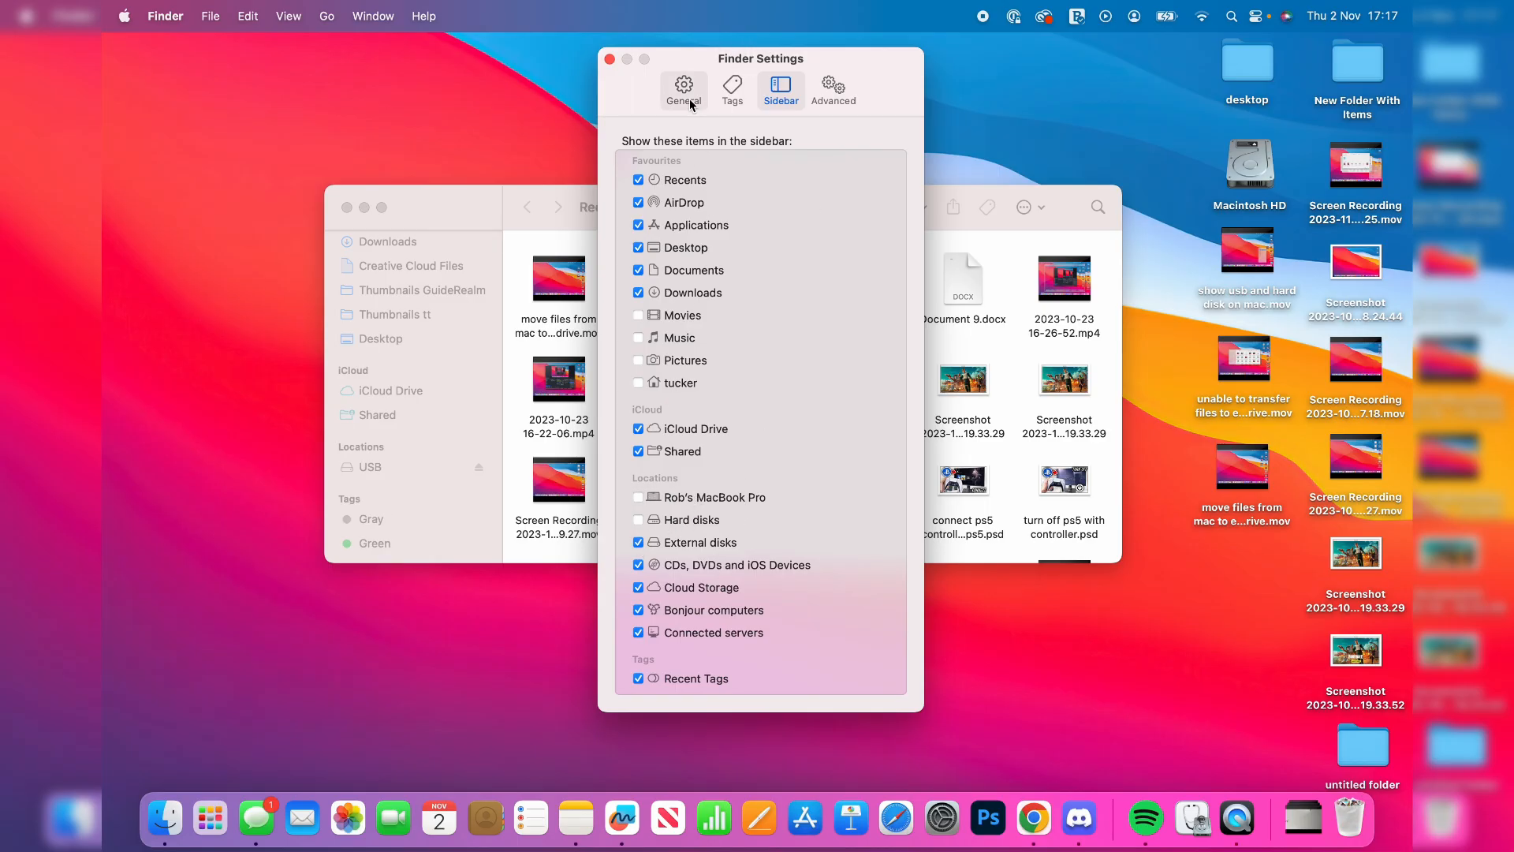
click(683, 86)
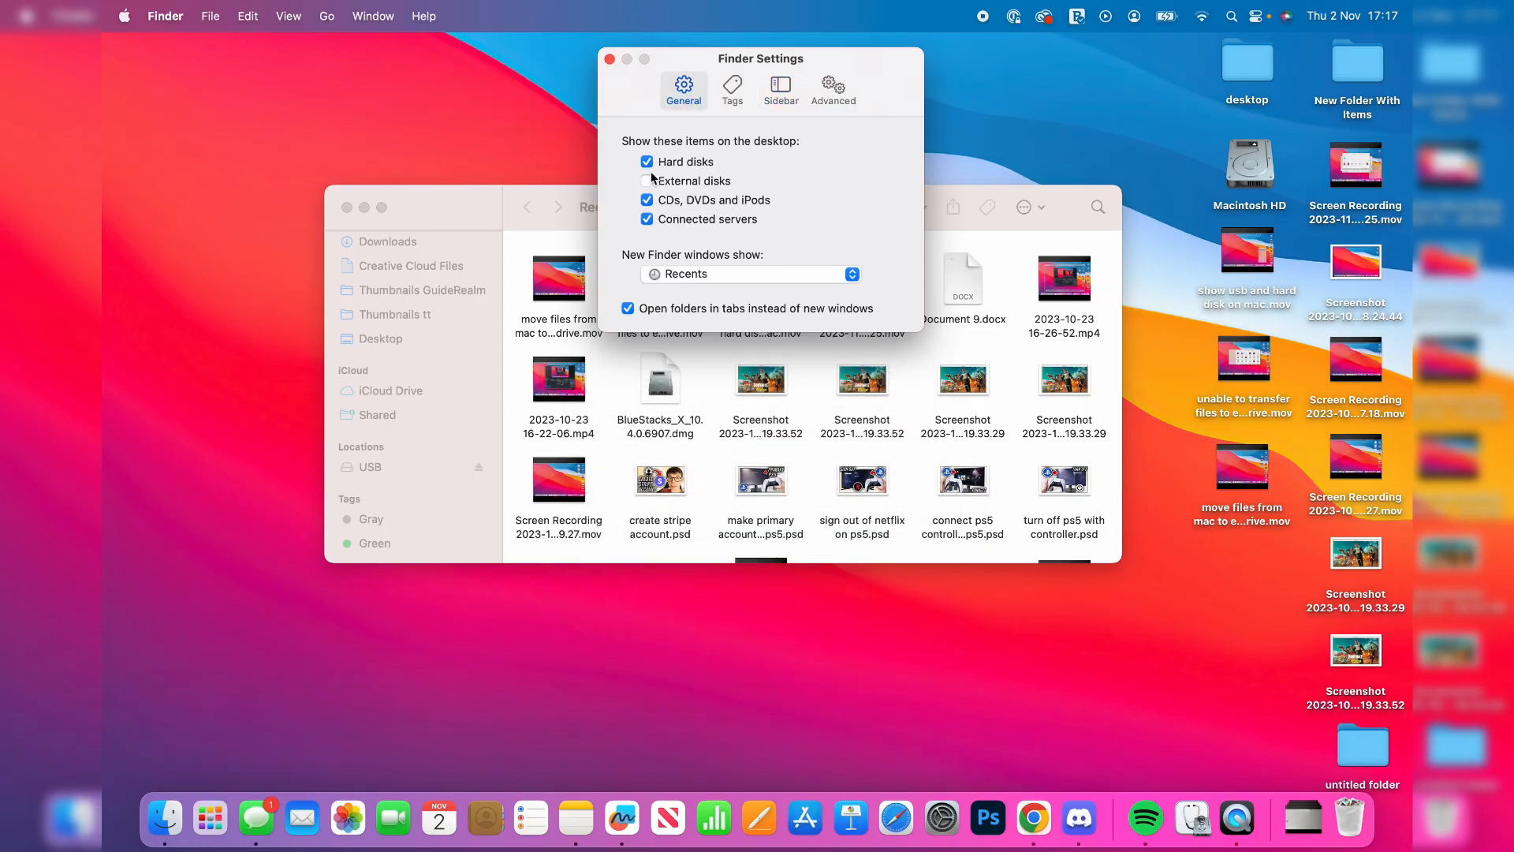
click(645, 181)
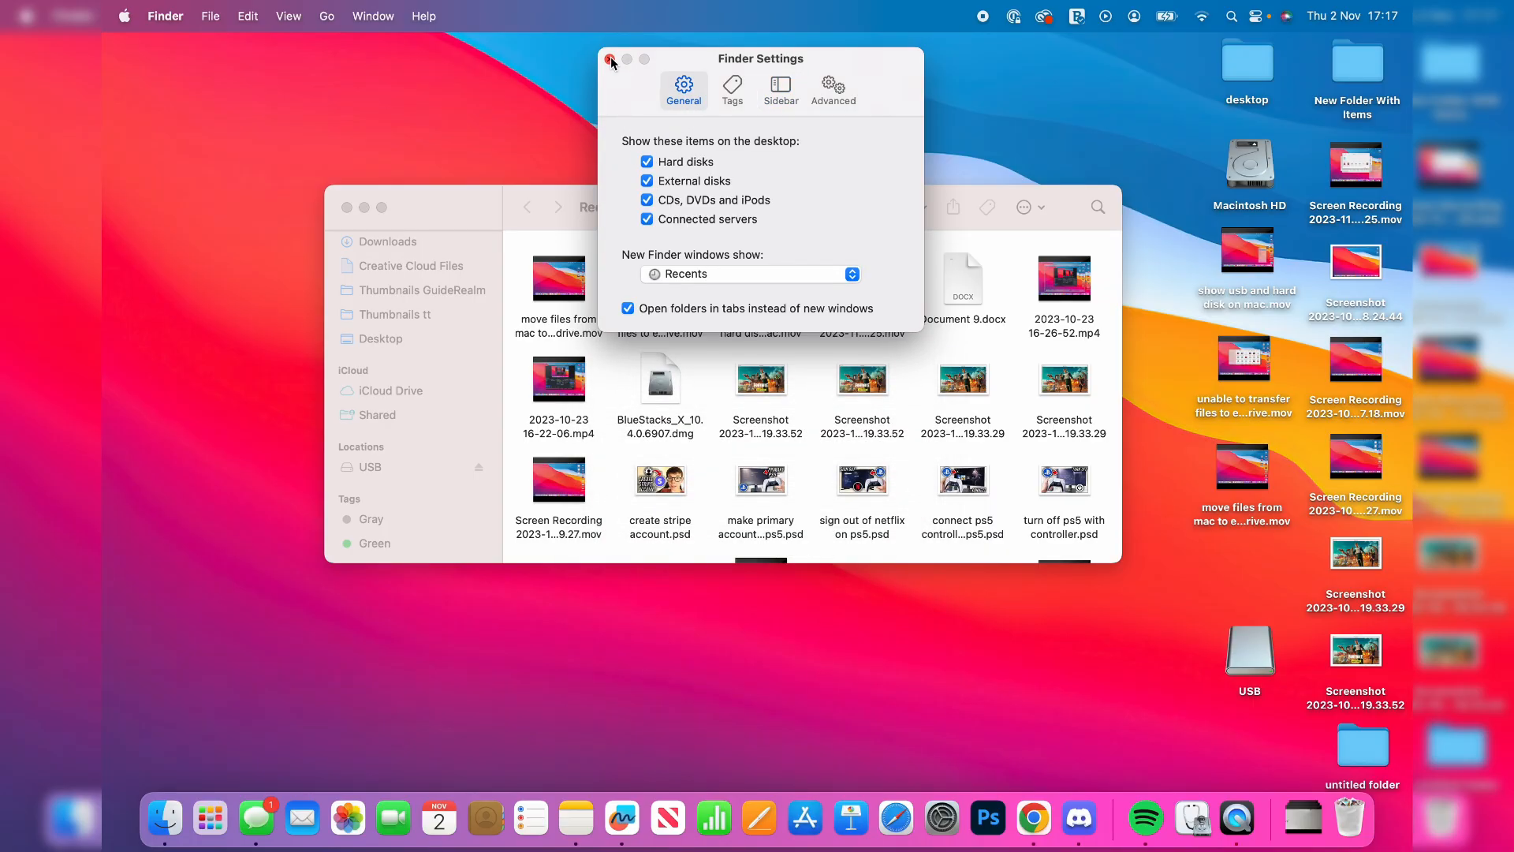
click(609, 60)
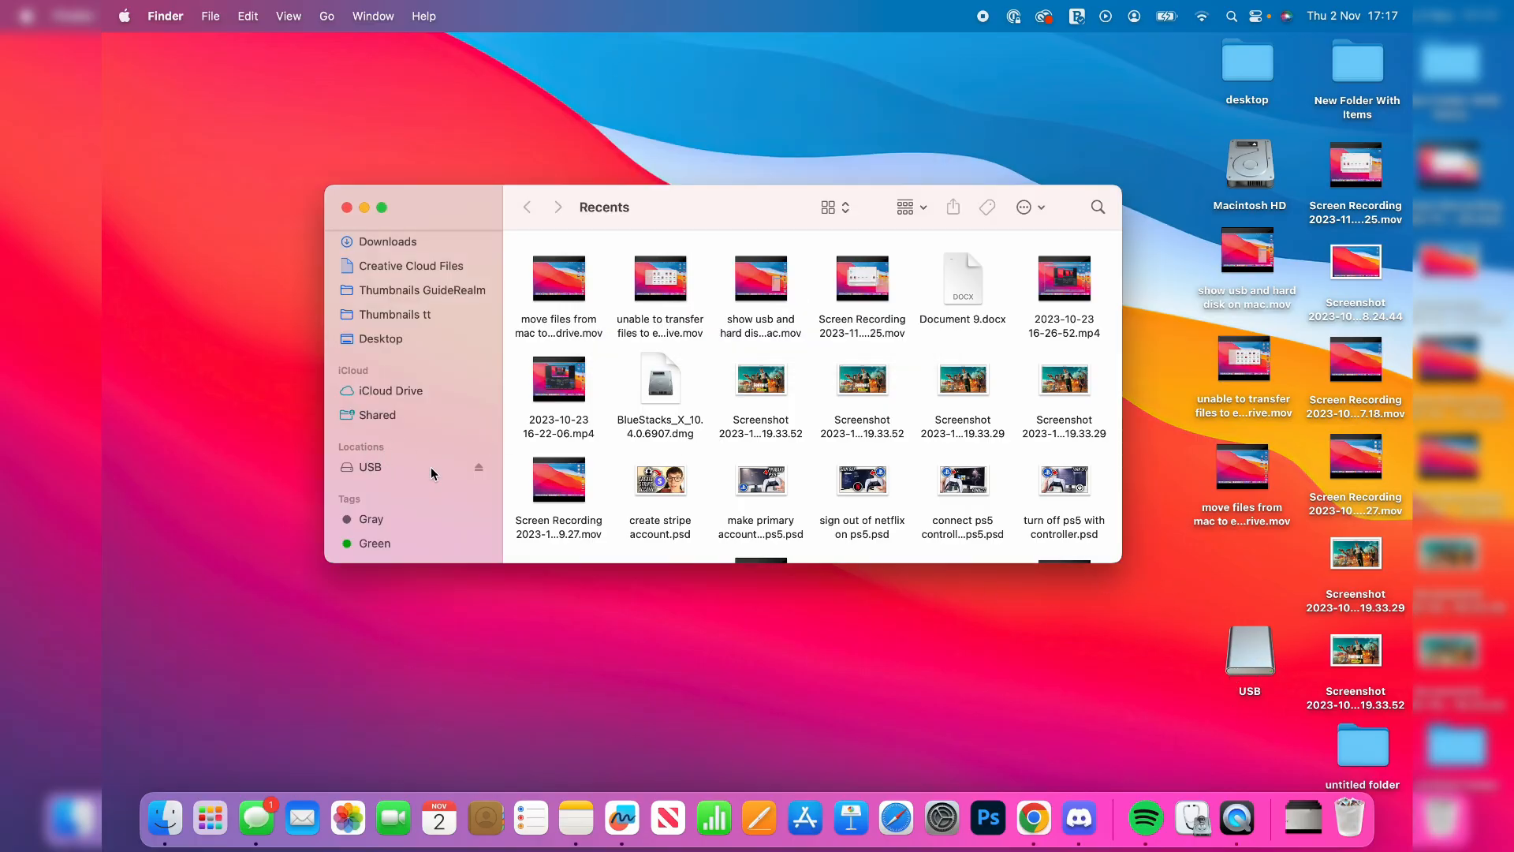
Open USB under Locations to view its Backup folder and two screenshots.
click(369, 466)
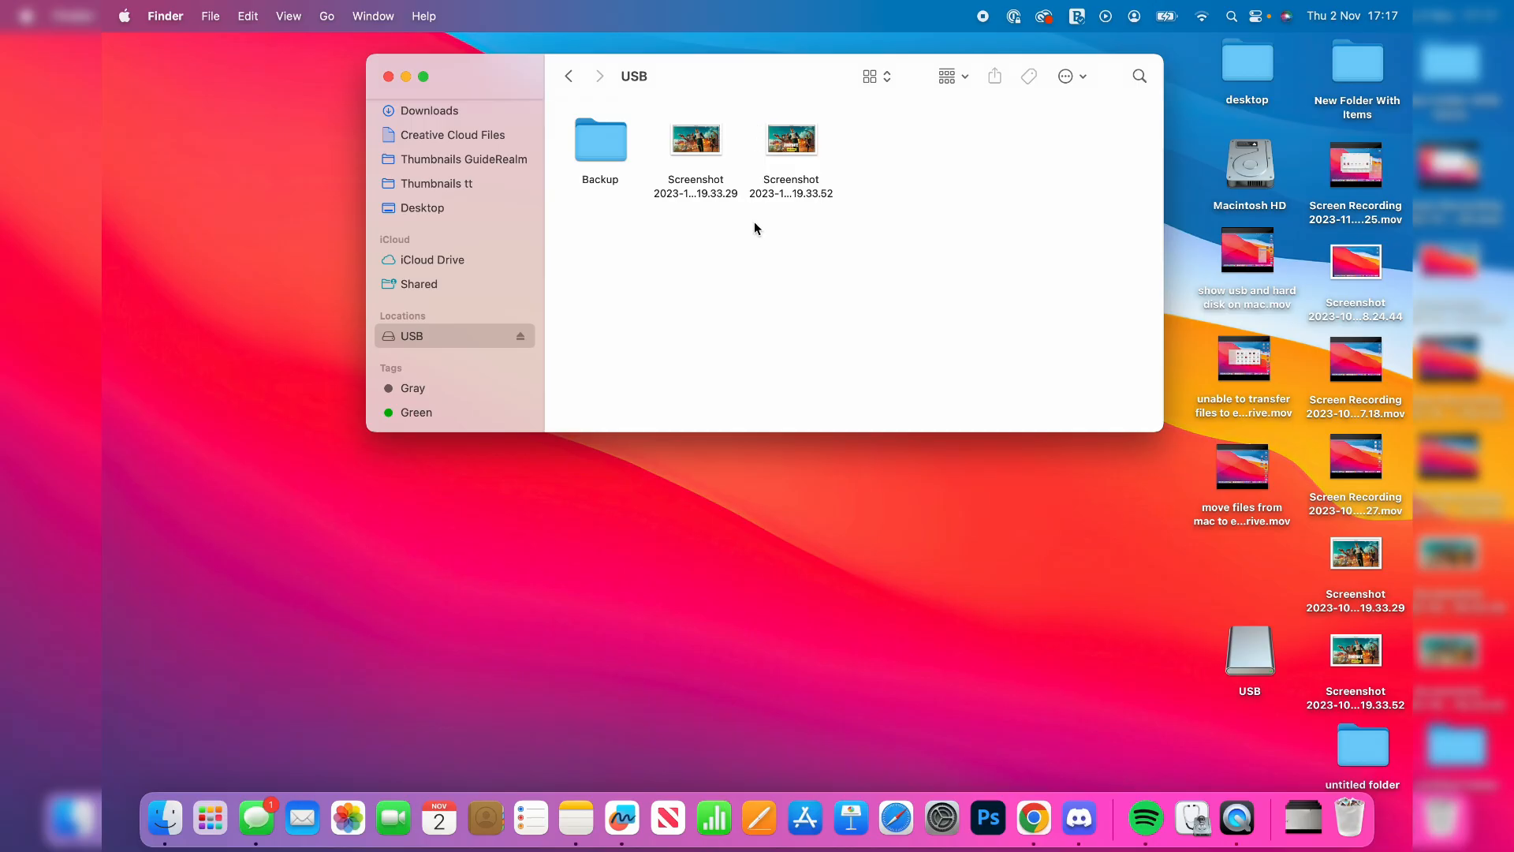
mouse_move(810, 315)
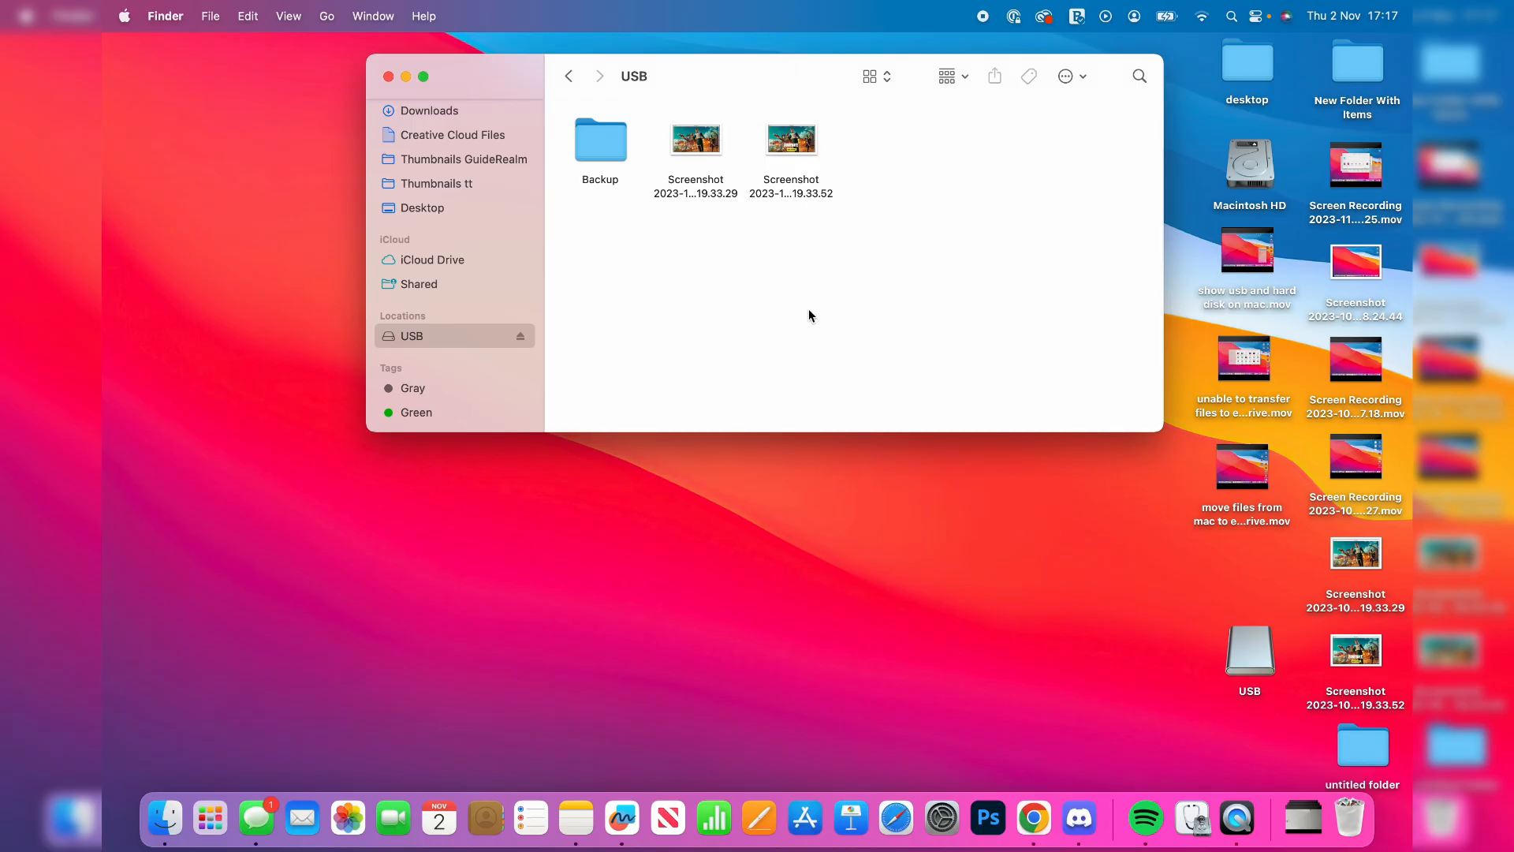
mouse_move(163, 818)
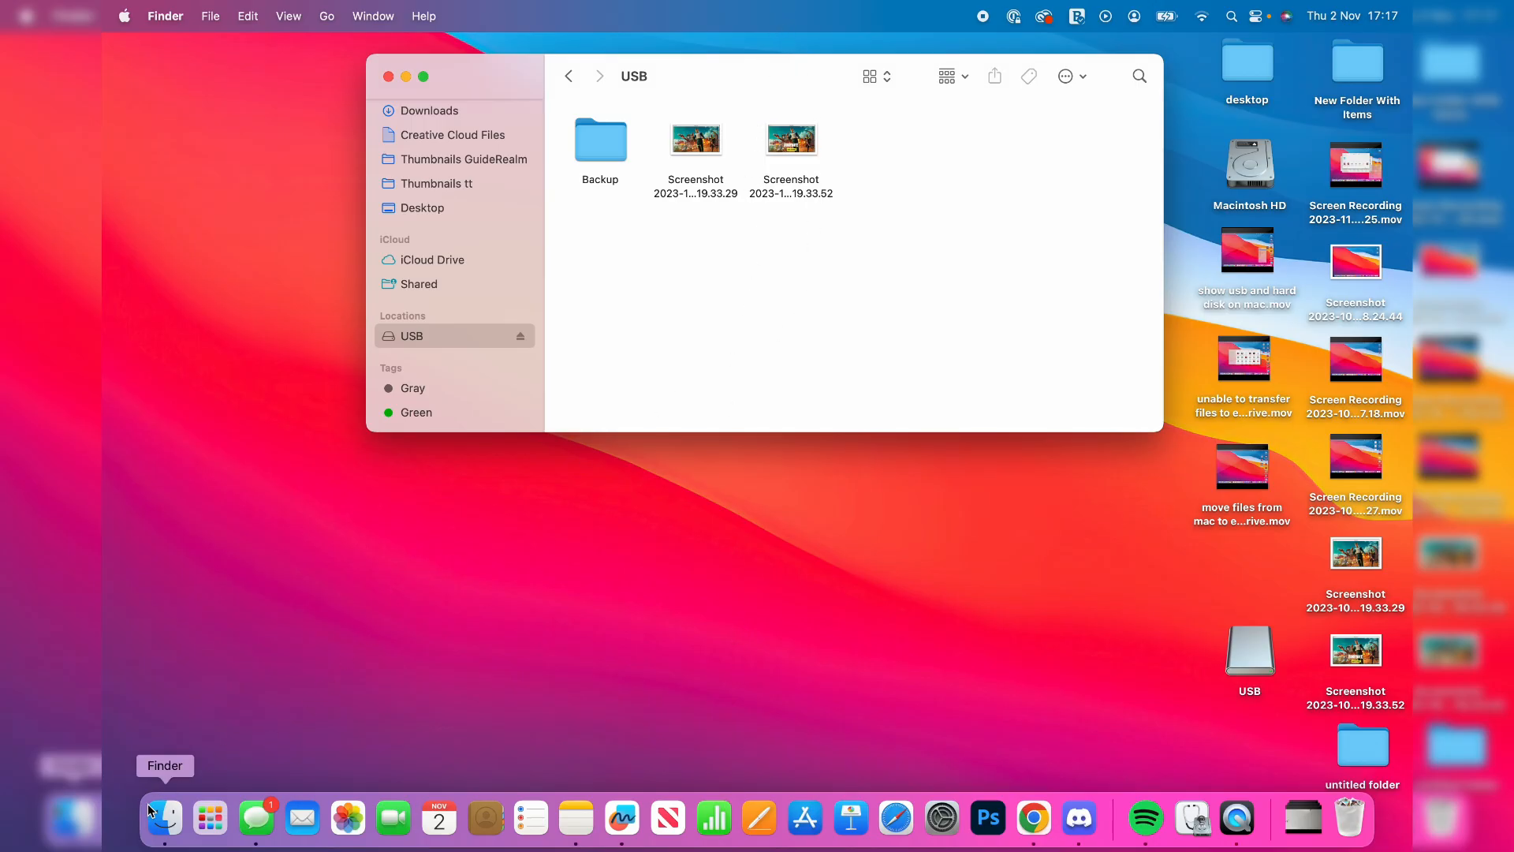
Open a second Finder window and stack it with the USB drive window.
right_click(163, 818)
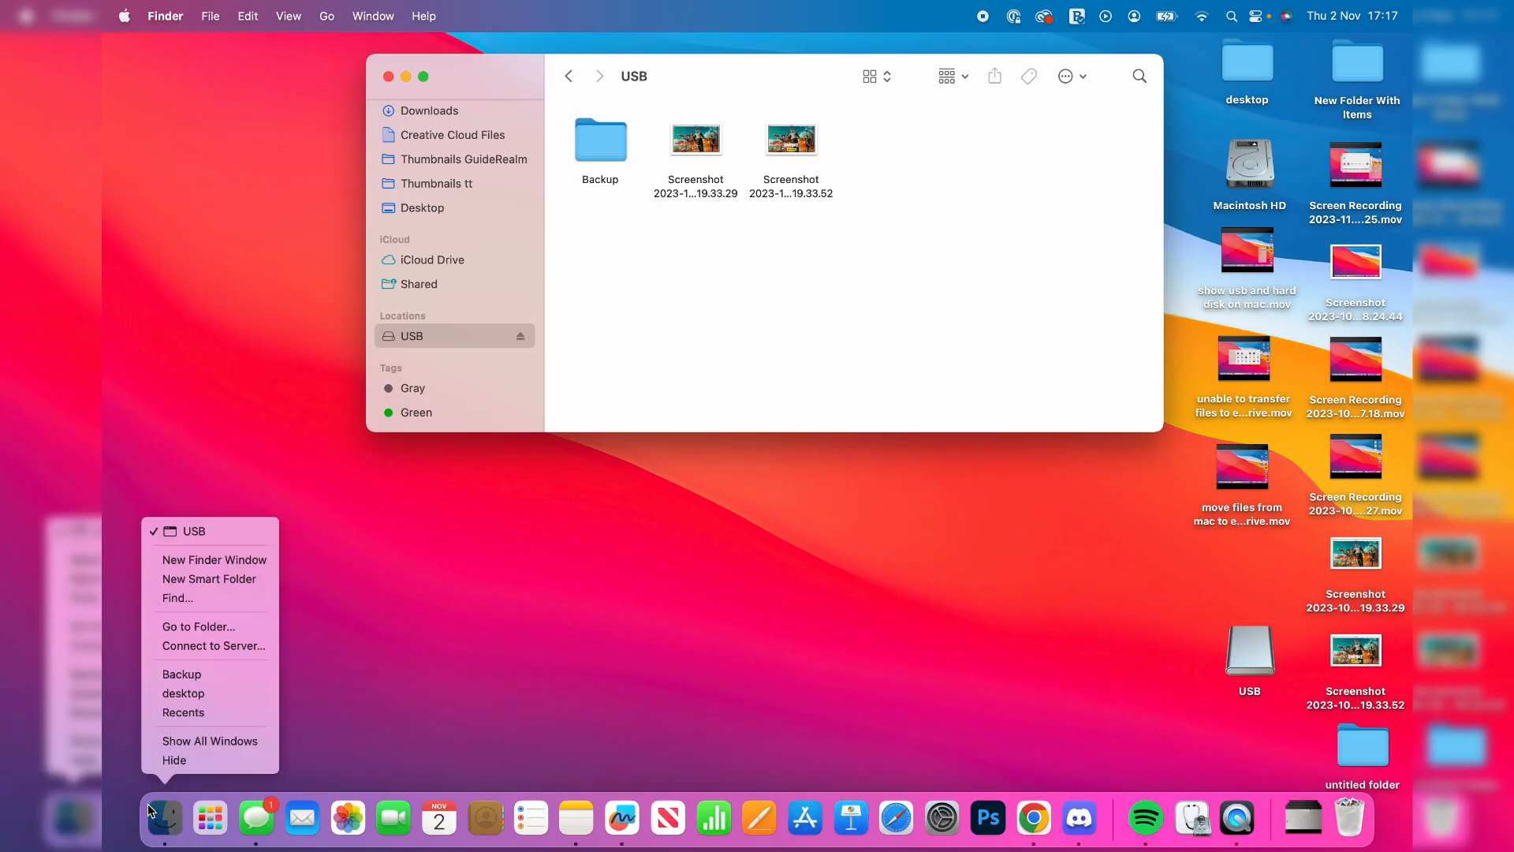
click(184, 713)
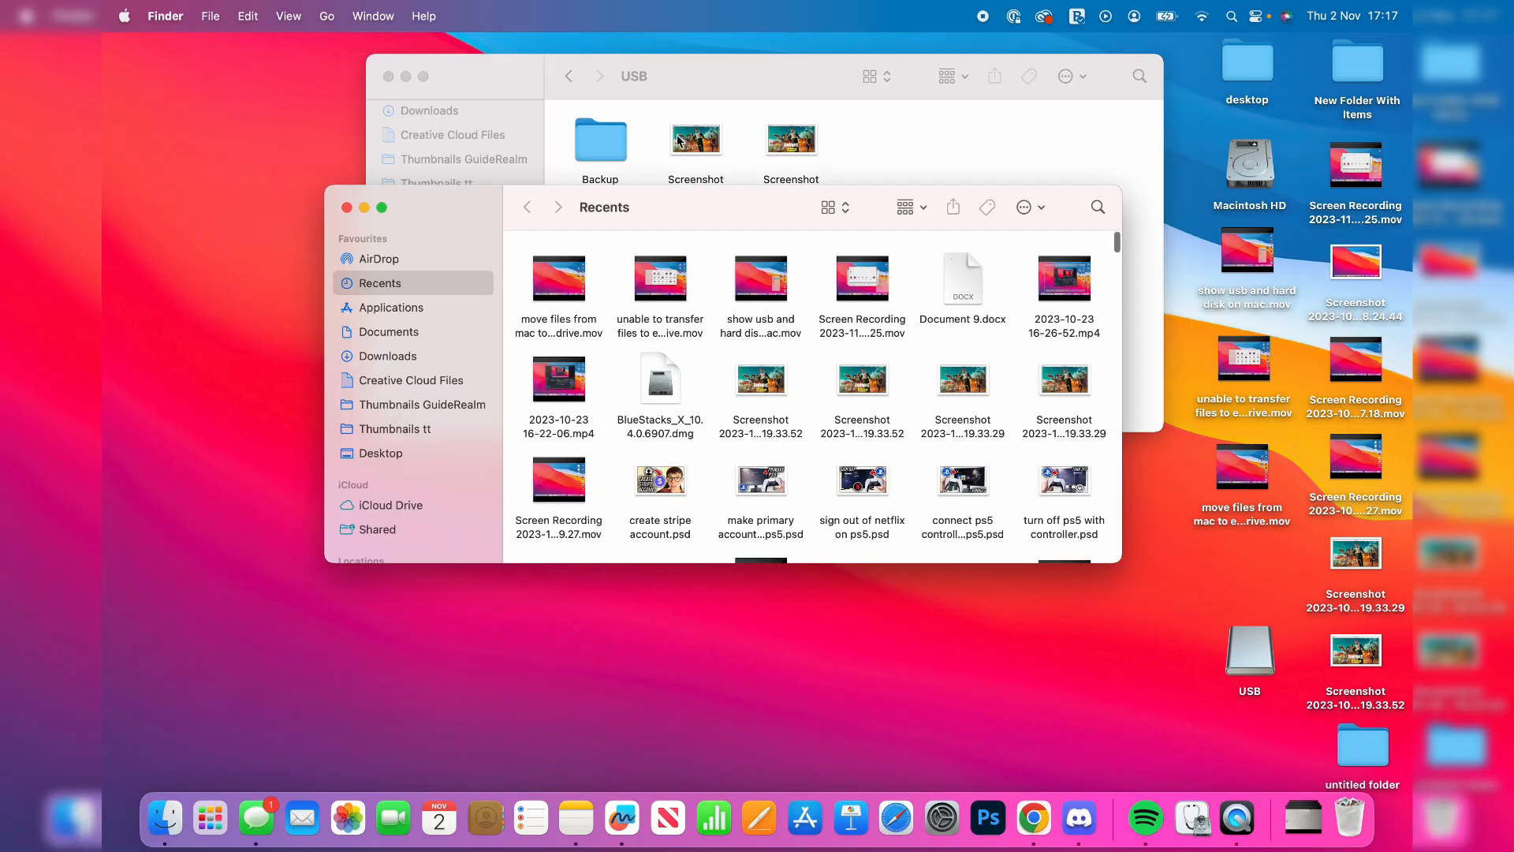
drag(676, 77, 687, 55)
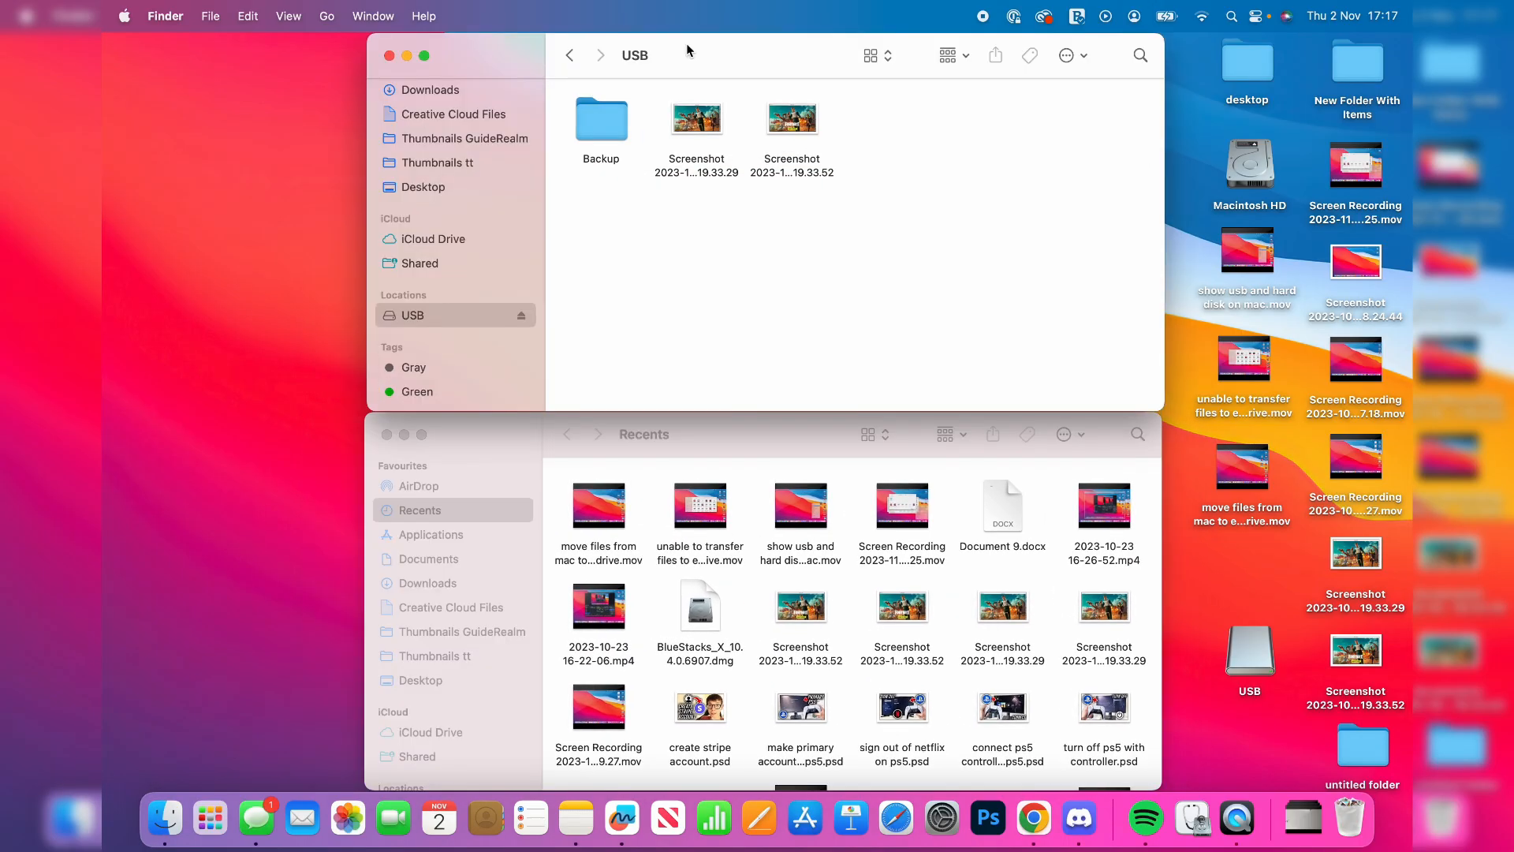
click(762, 542)
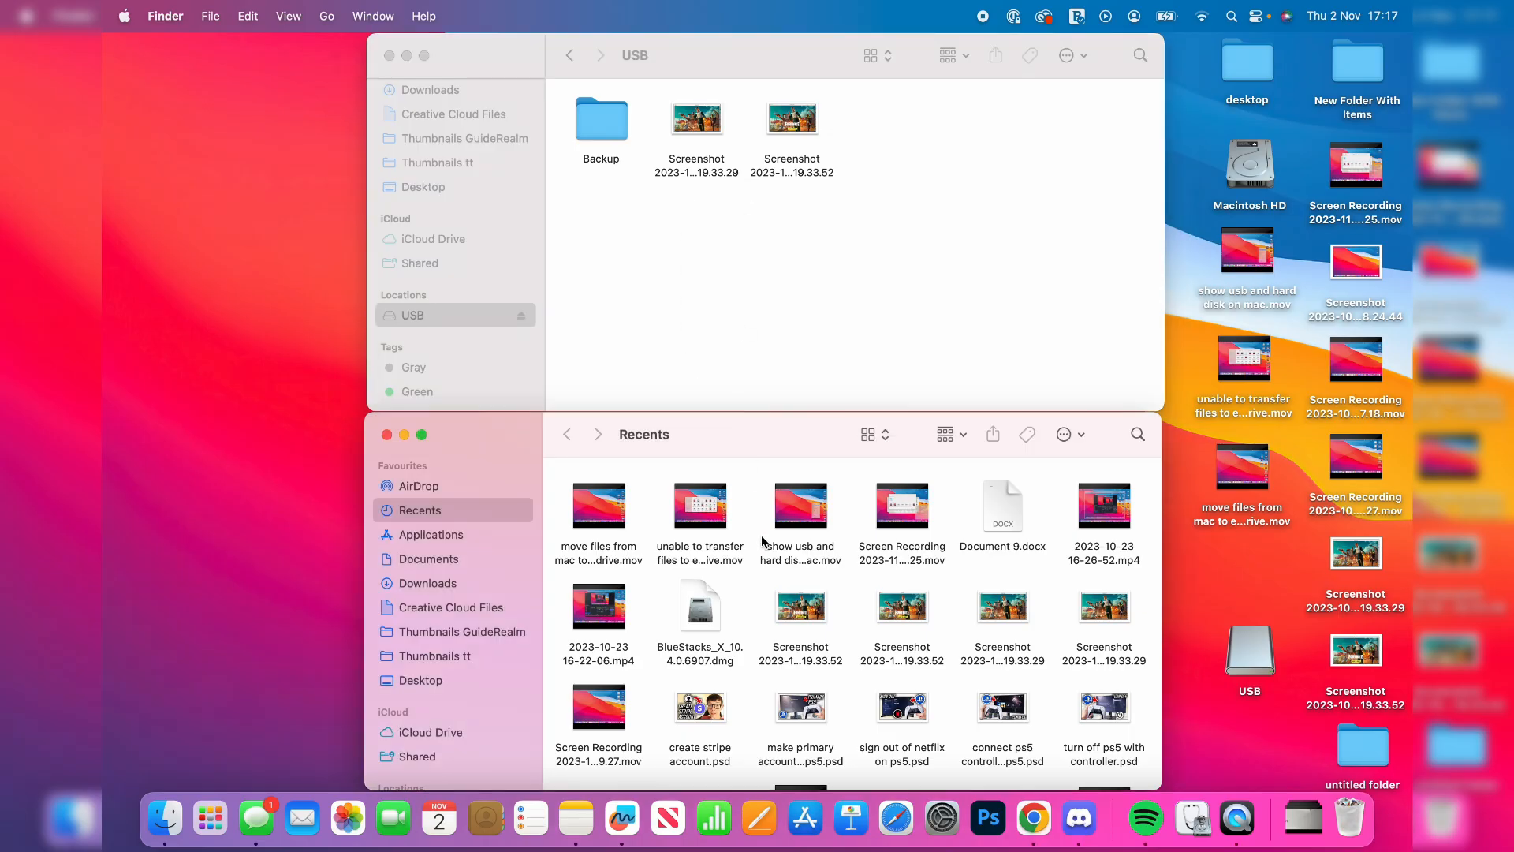
mouse_move(800, 378)
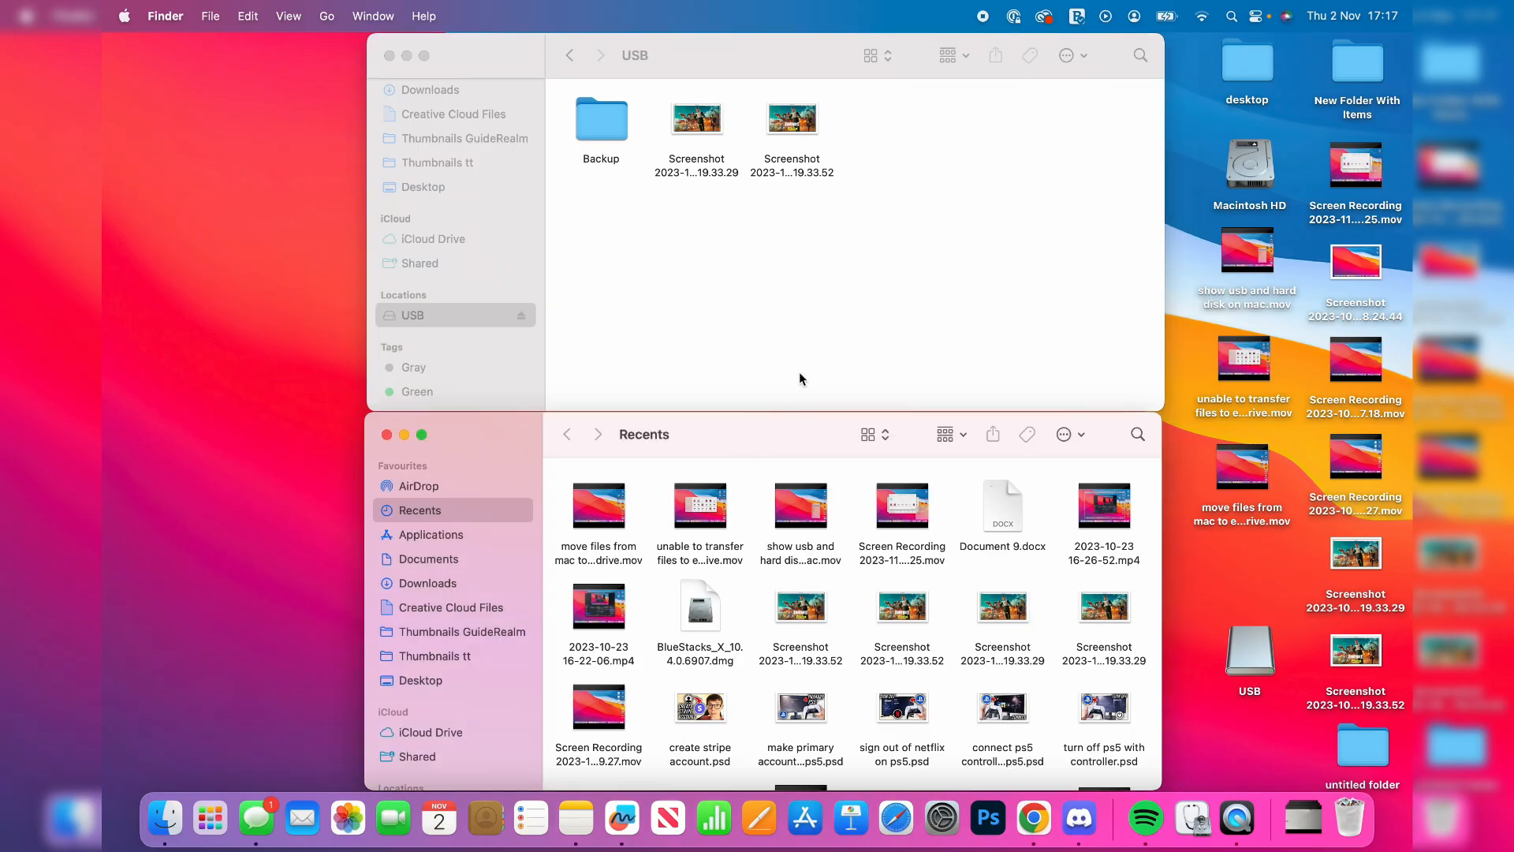
Copy Document 9.docx from Recents onto the USB drive and close Recents.
click(1002, 506)
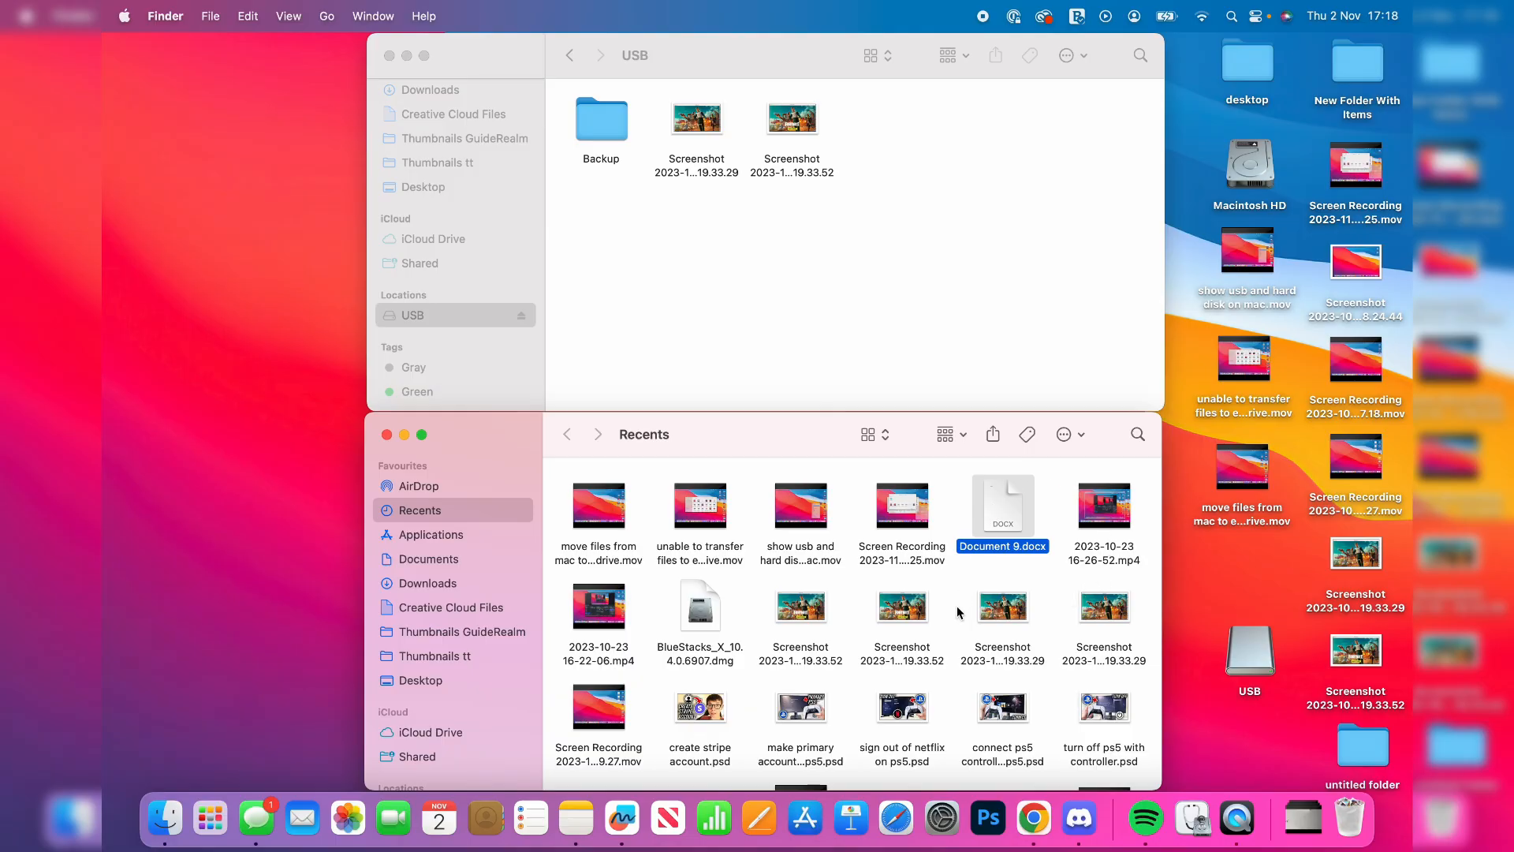
mouse_move(1002, 521)
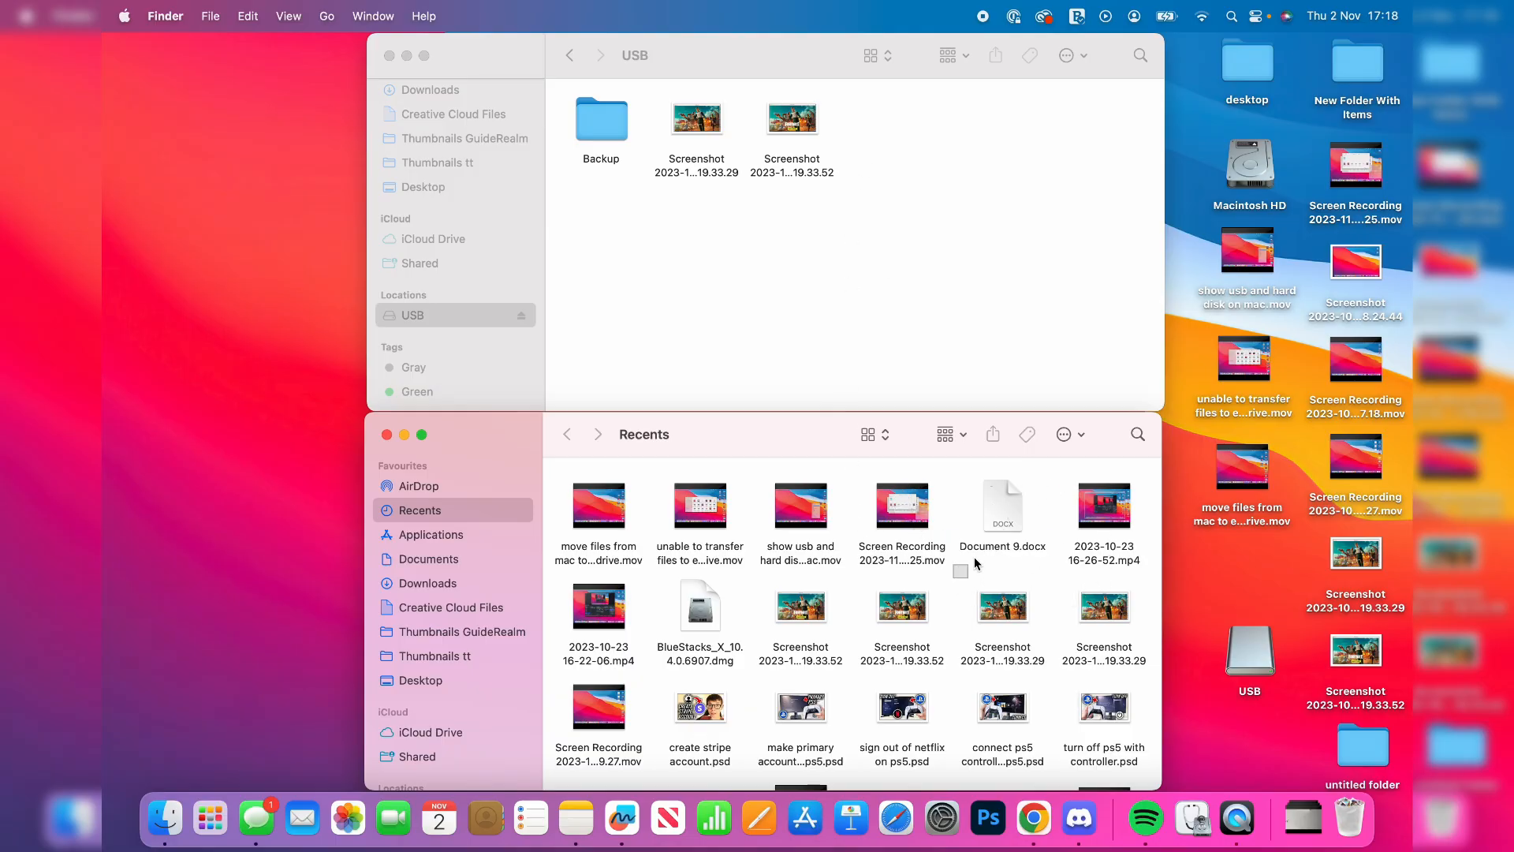
drag(1002, 505, 1003, 314)
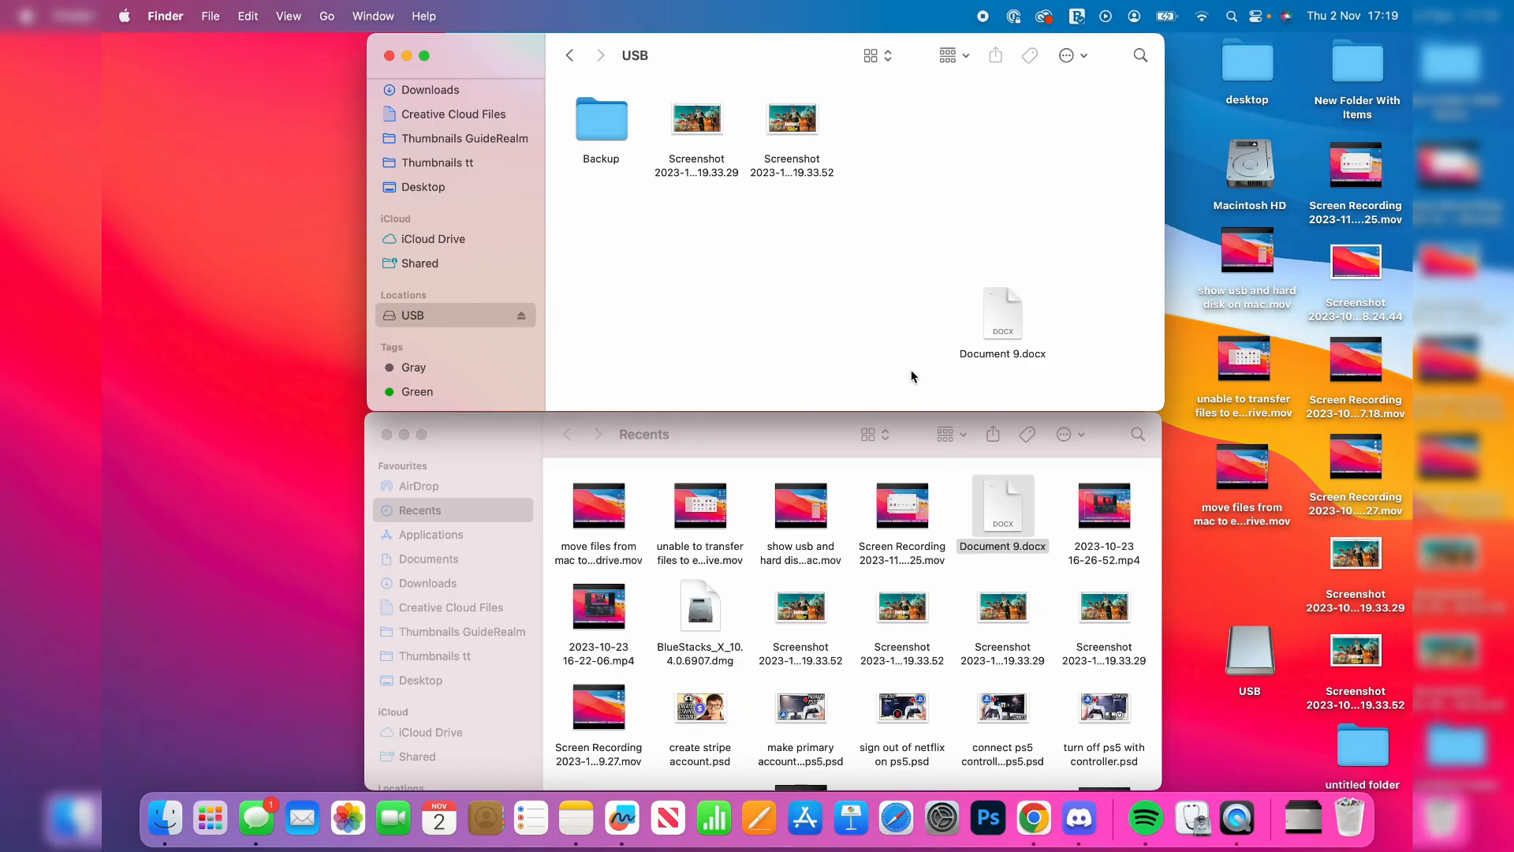
mouse_move(903, 345)
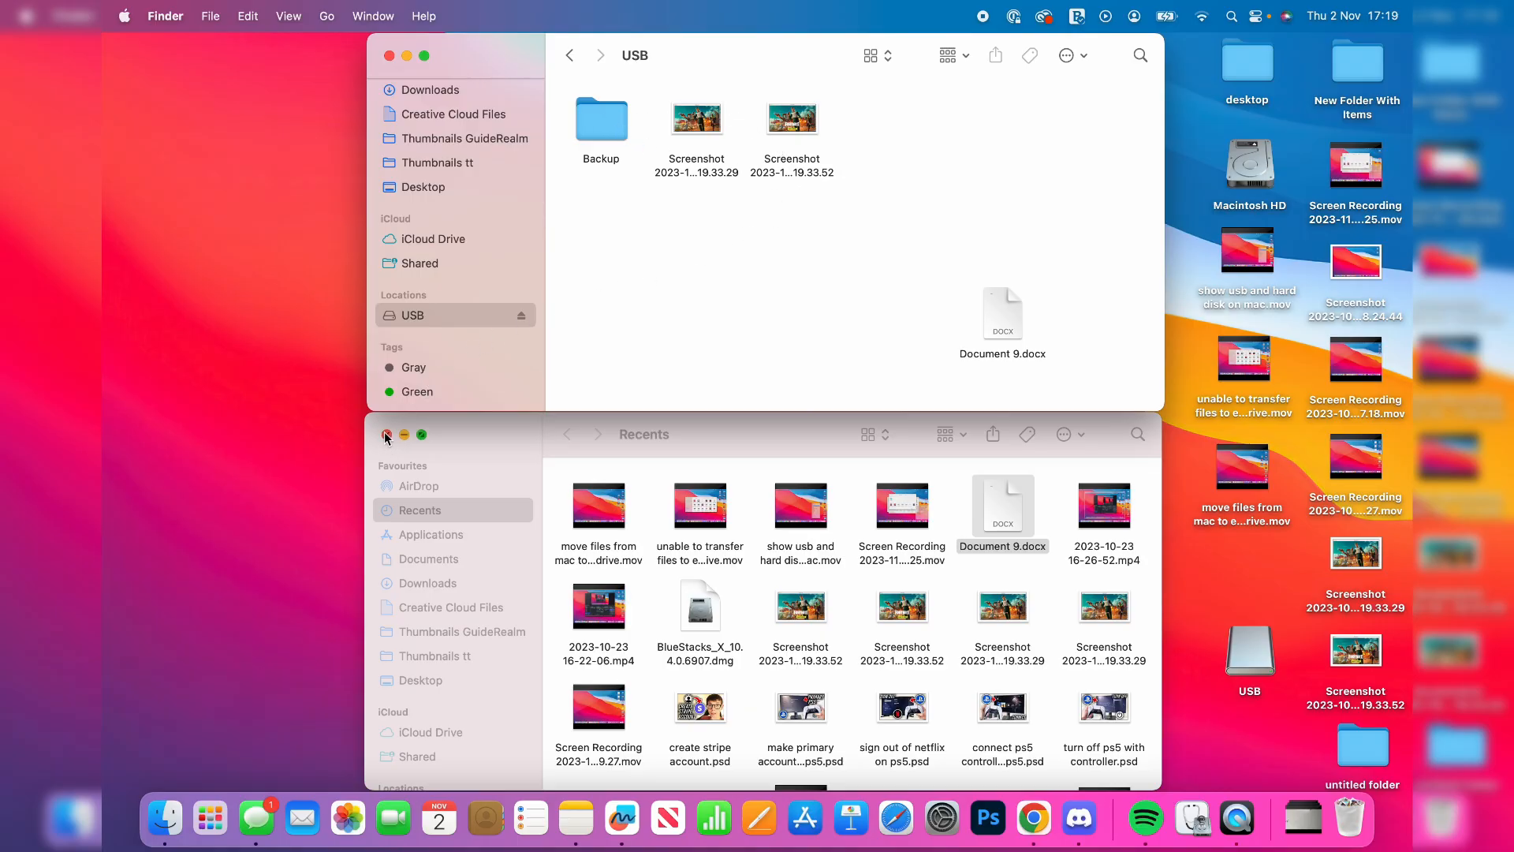
click(388, 435)
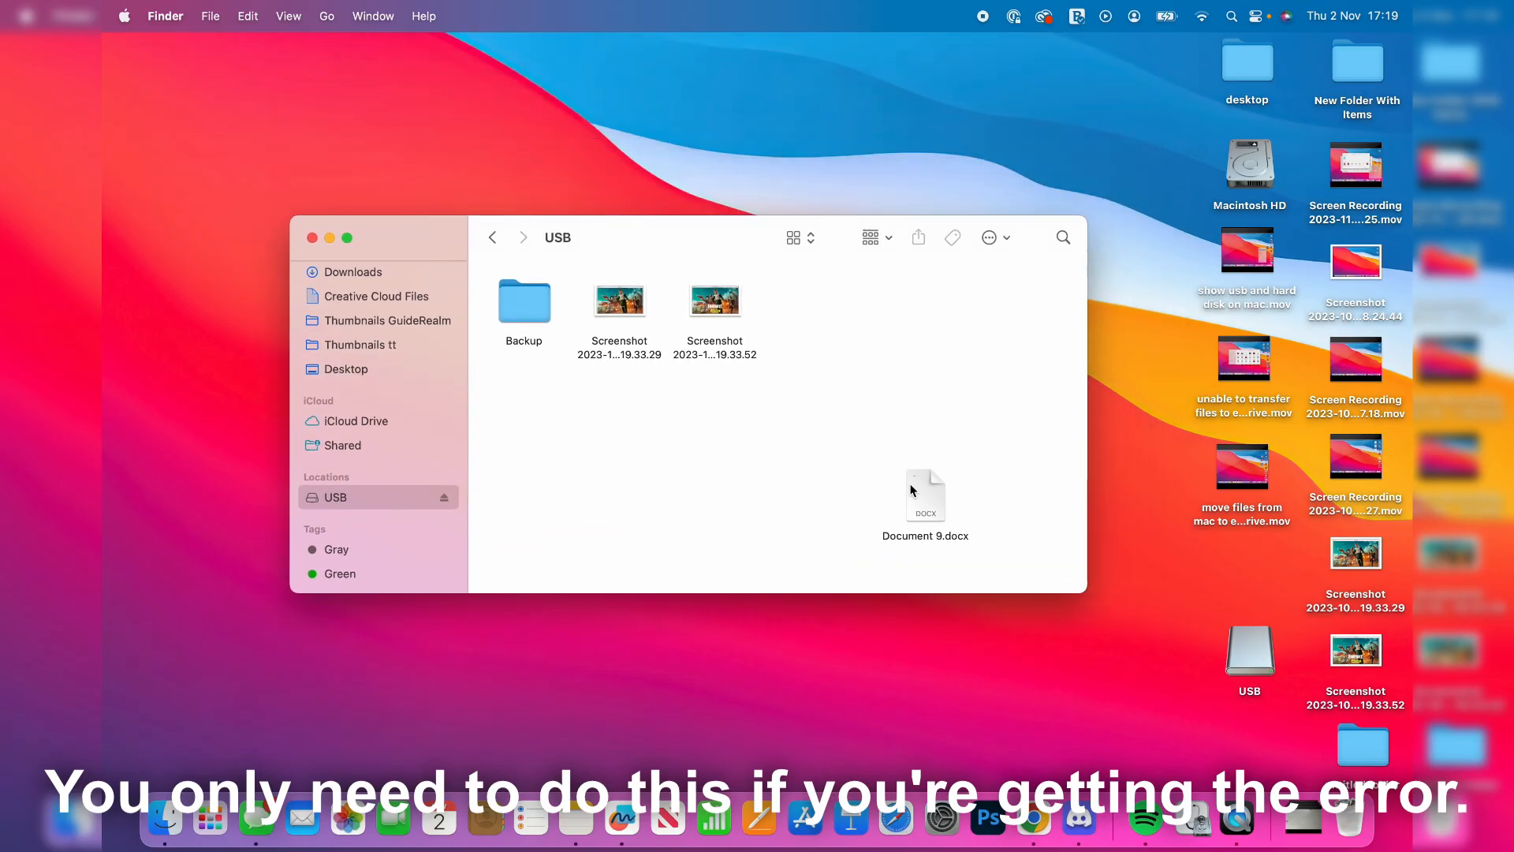
Create a desktop folder named 'back up' and copy the four USB items into it.
drag(924, 496, 830, 322)
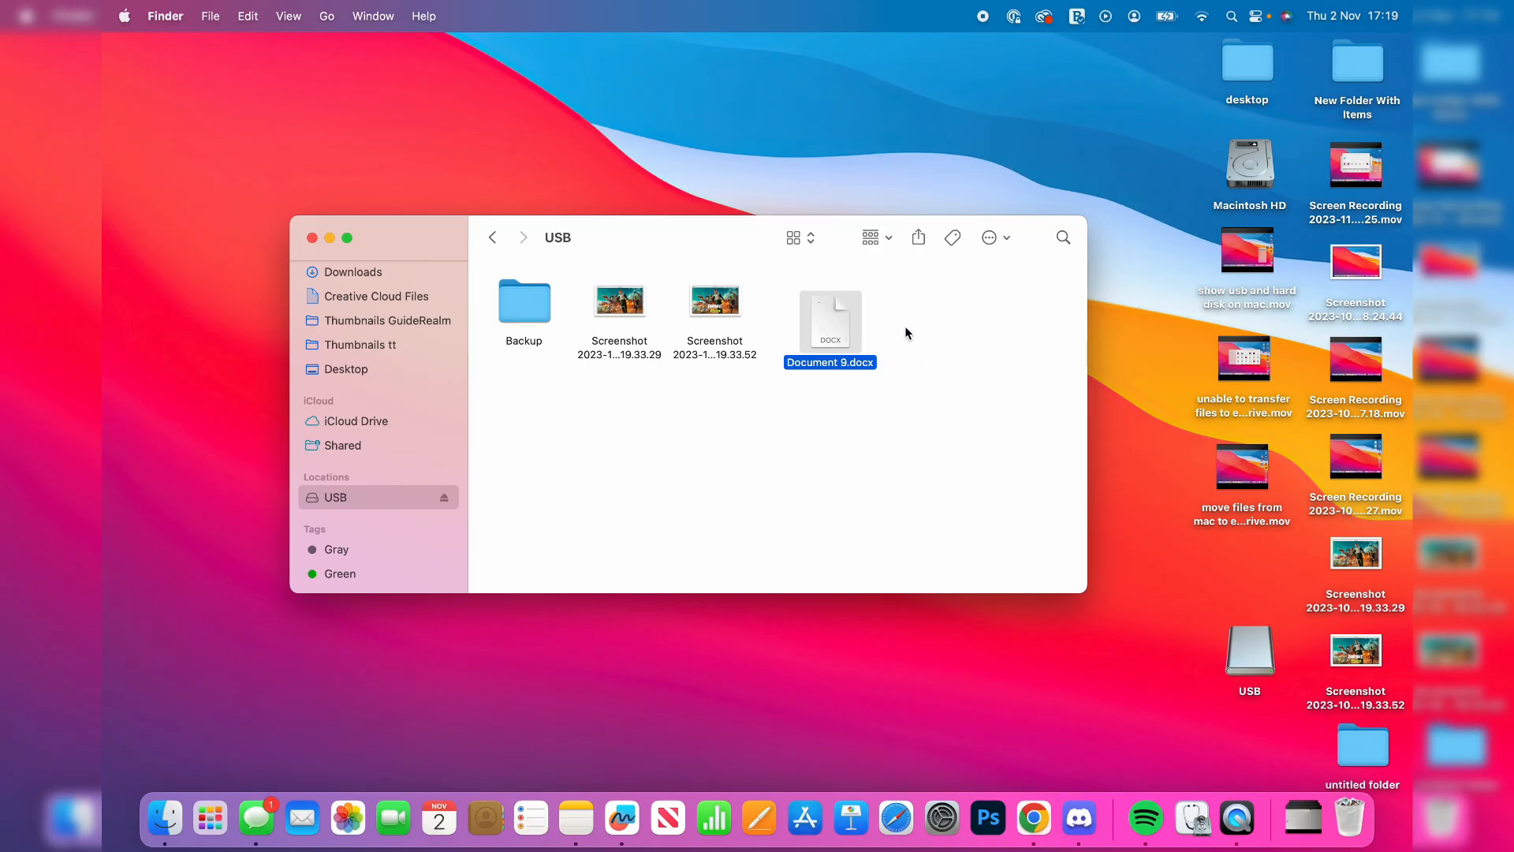
mouse_move(864, 314)
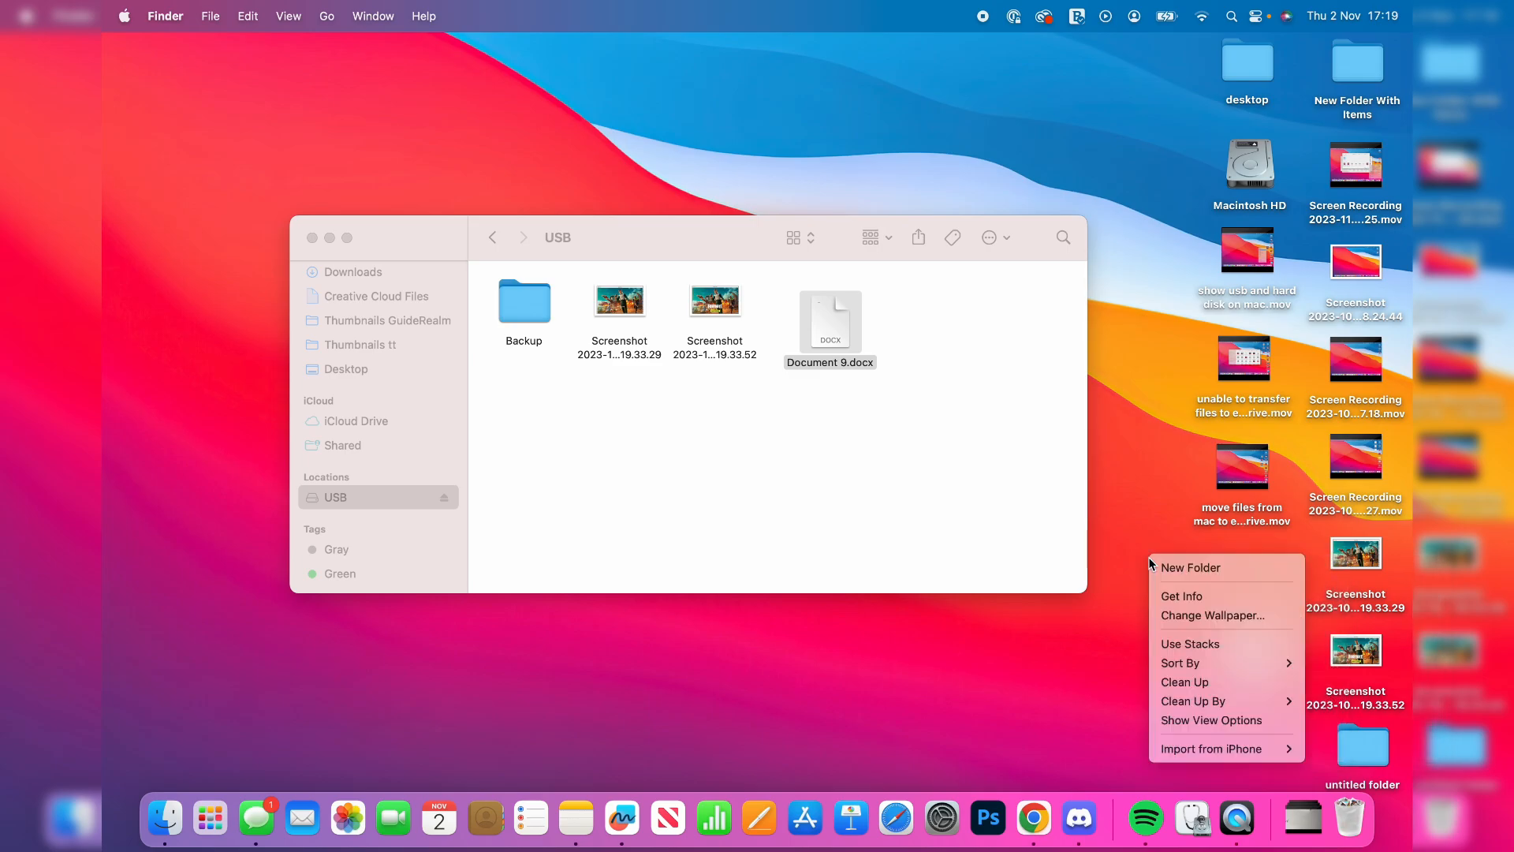
click(1191, 567)
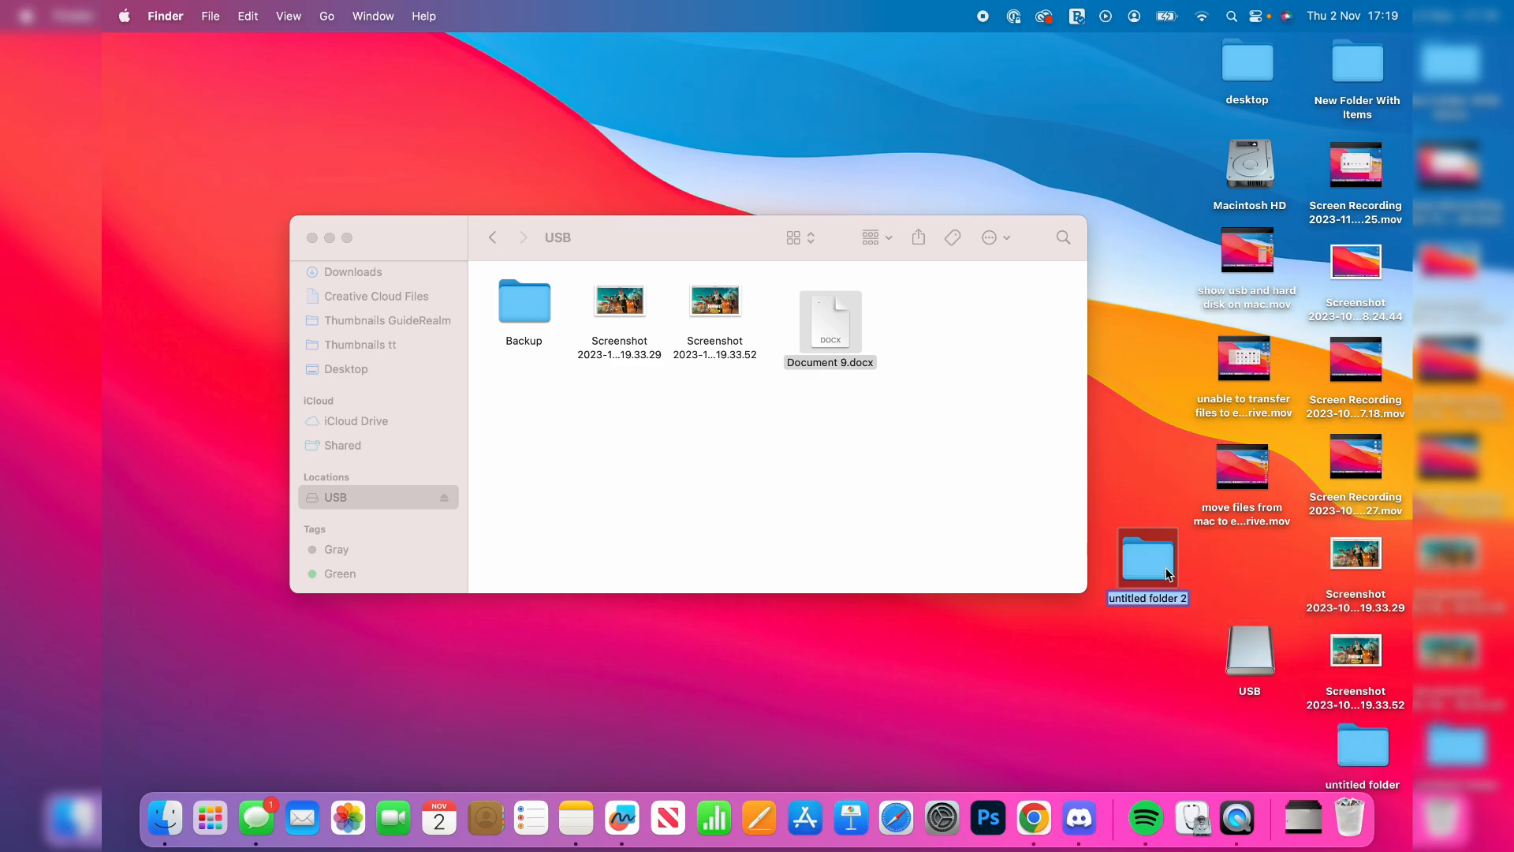
text(back up)
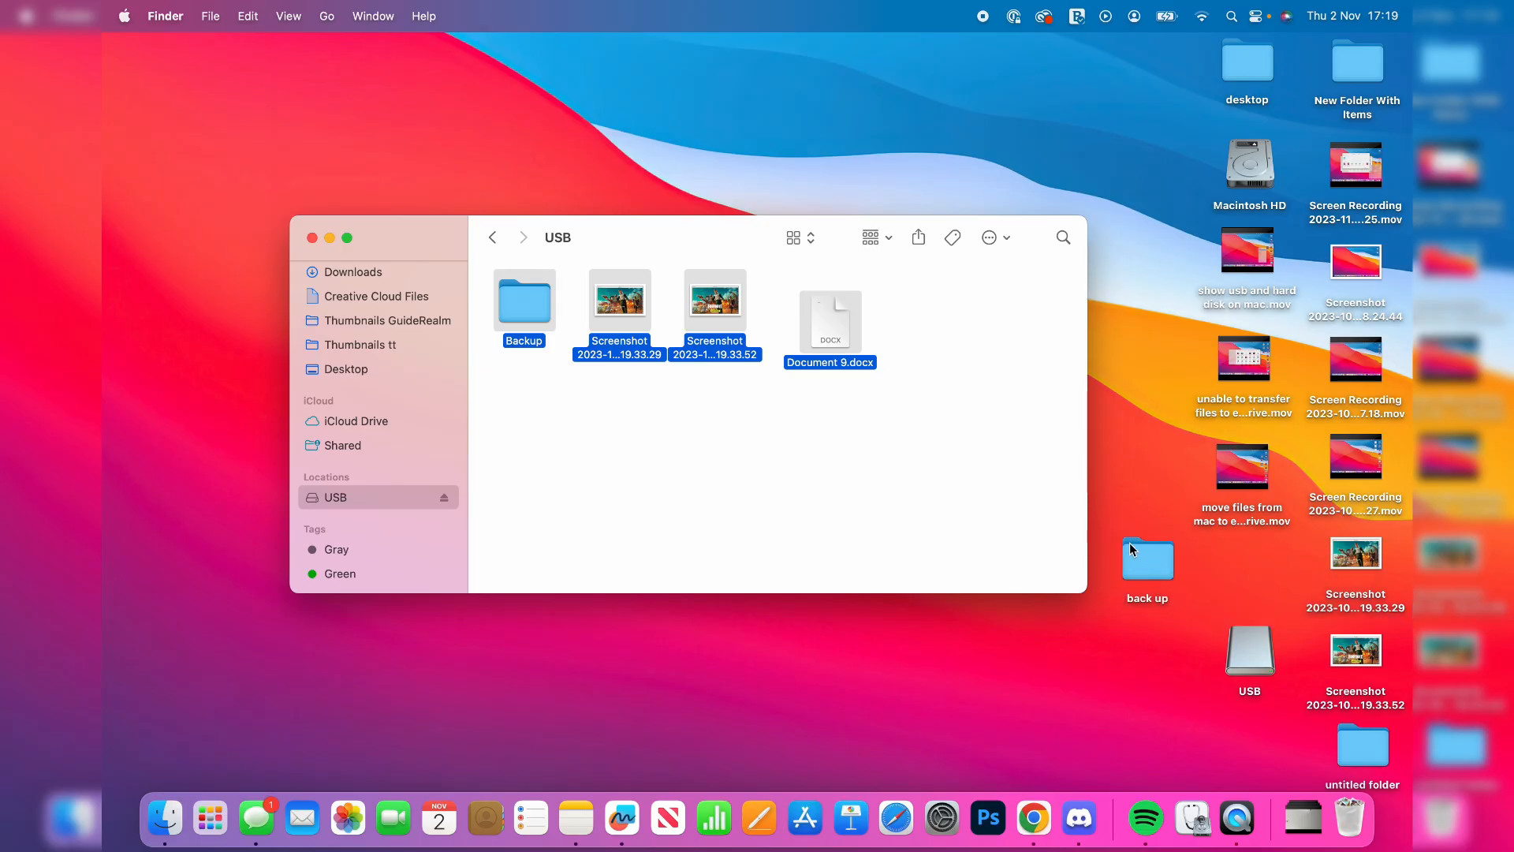
double_click(1146, 559)
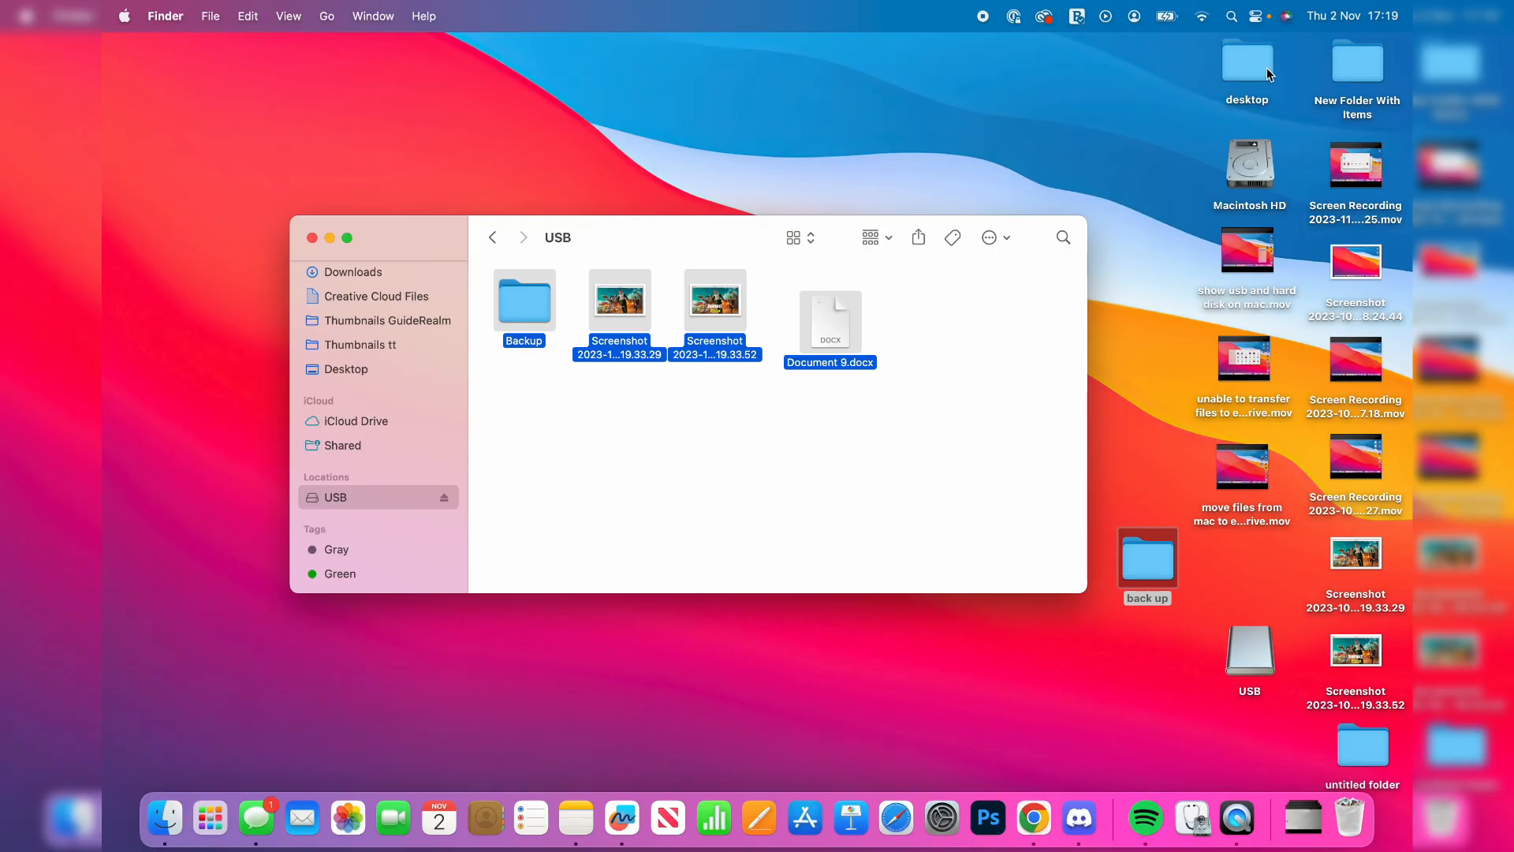
mouse_move(1239, 7)
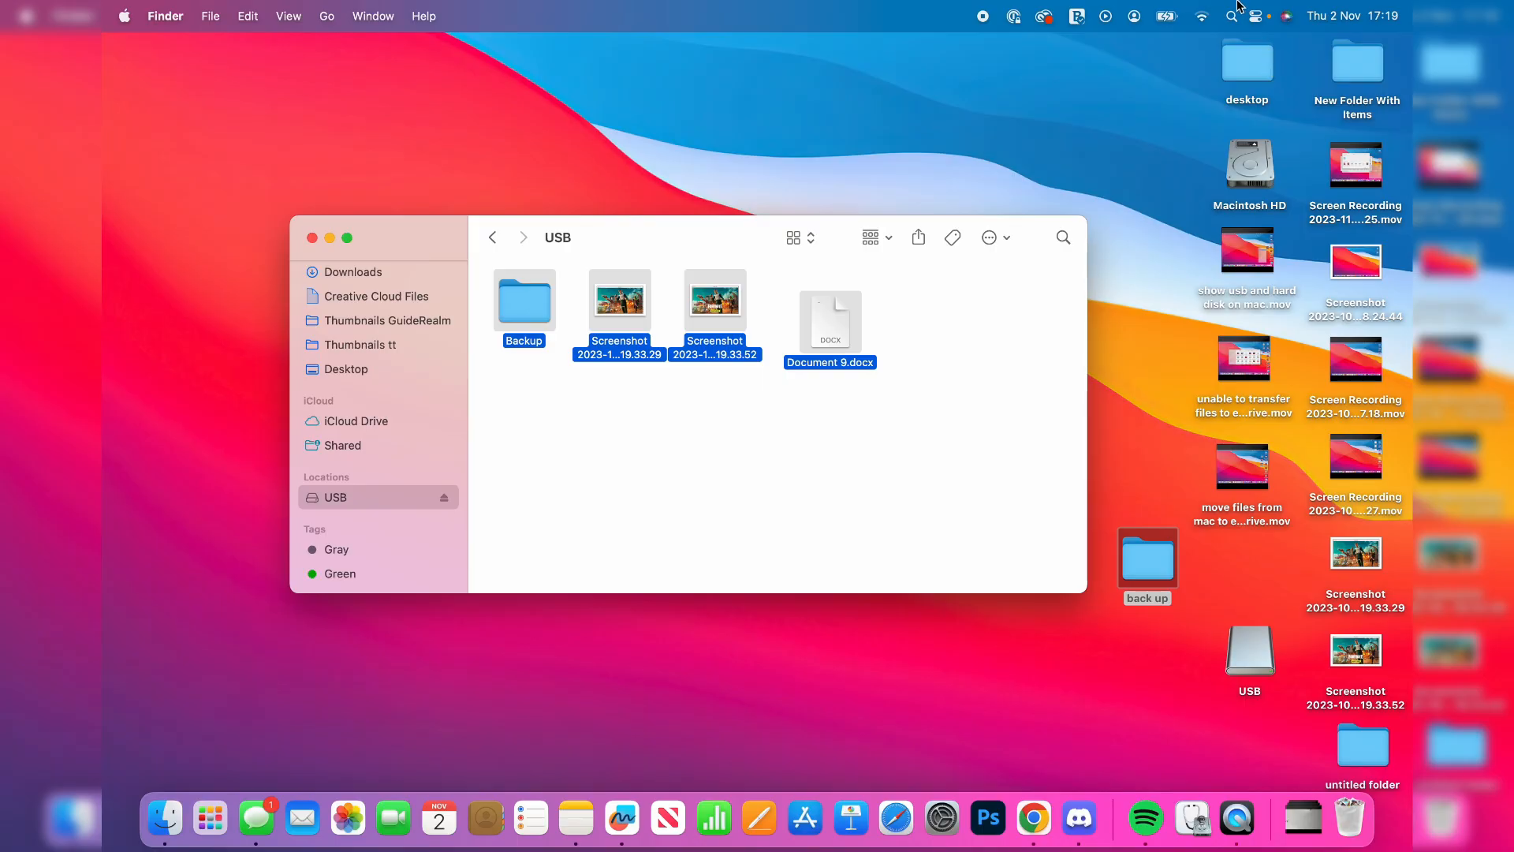
Launch Disk Utility from Launchpad's Other group and select the 8.12 GB USB drive.
click(208, 818)
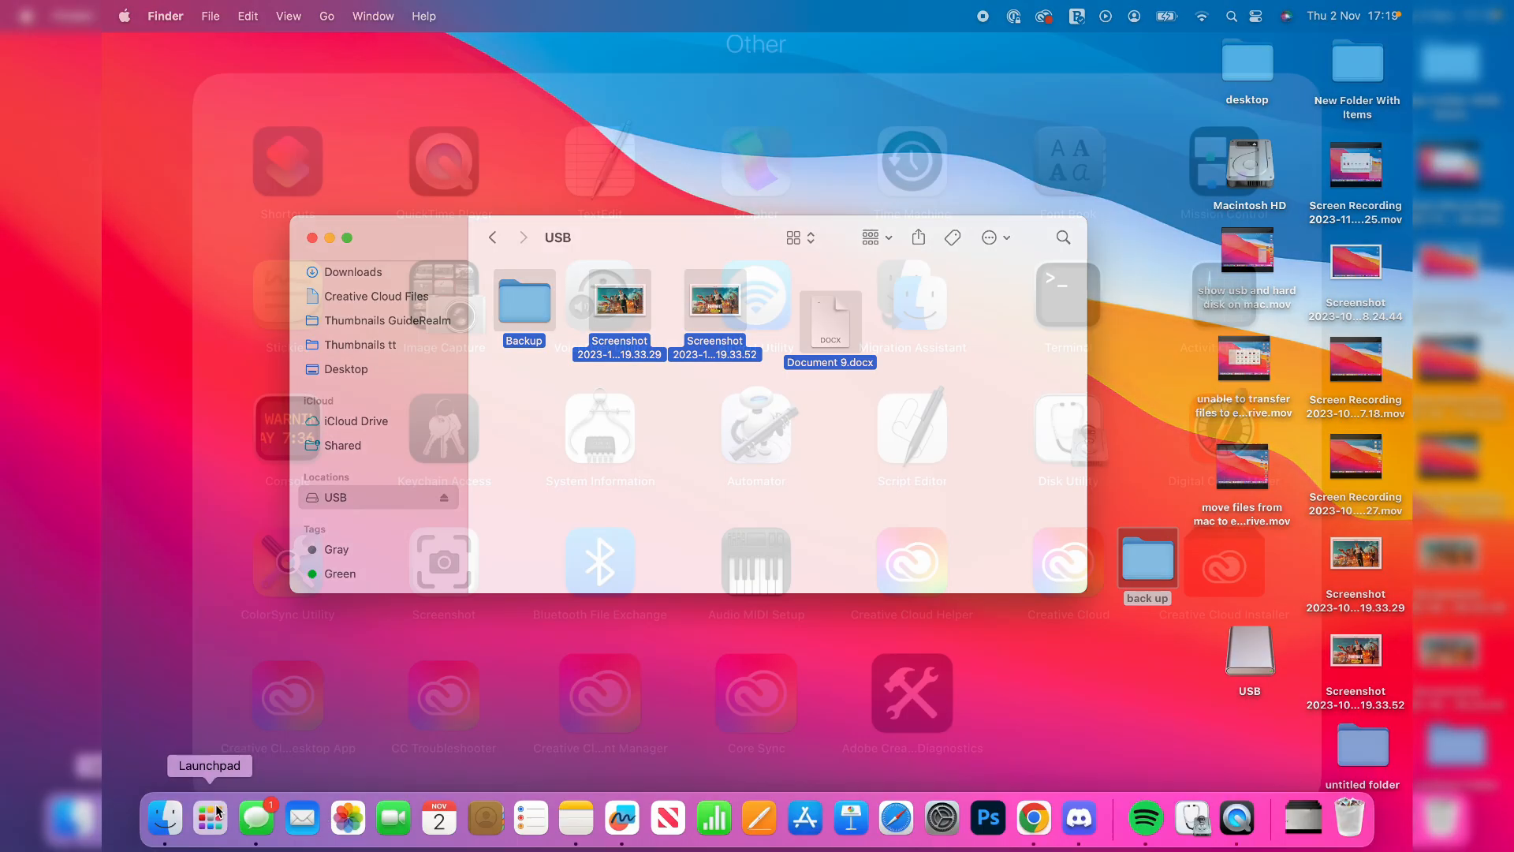
click(208, 818)
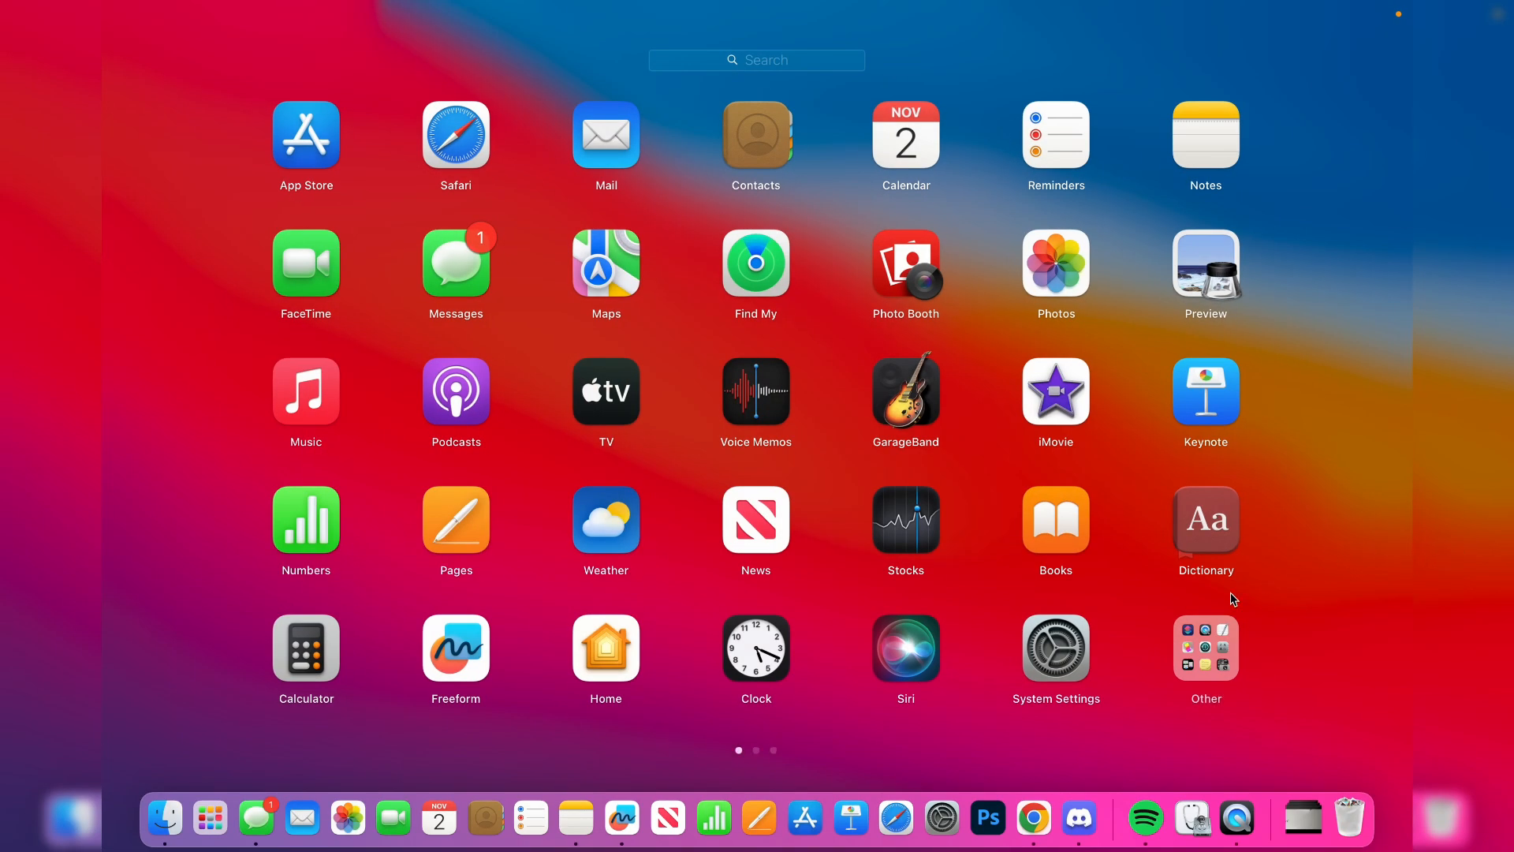
click(1205, 650)
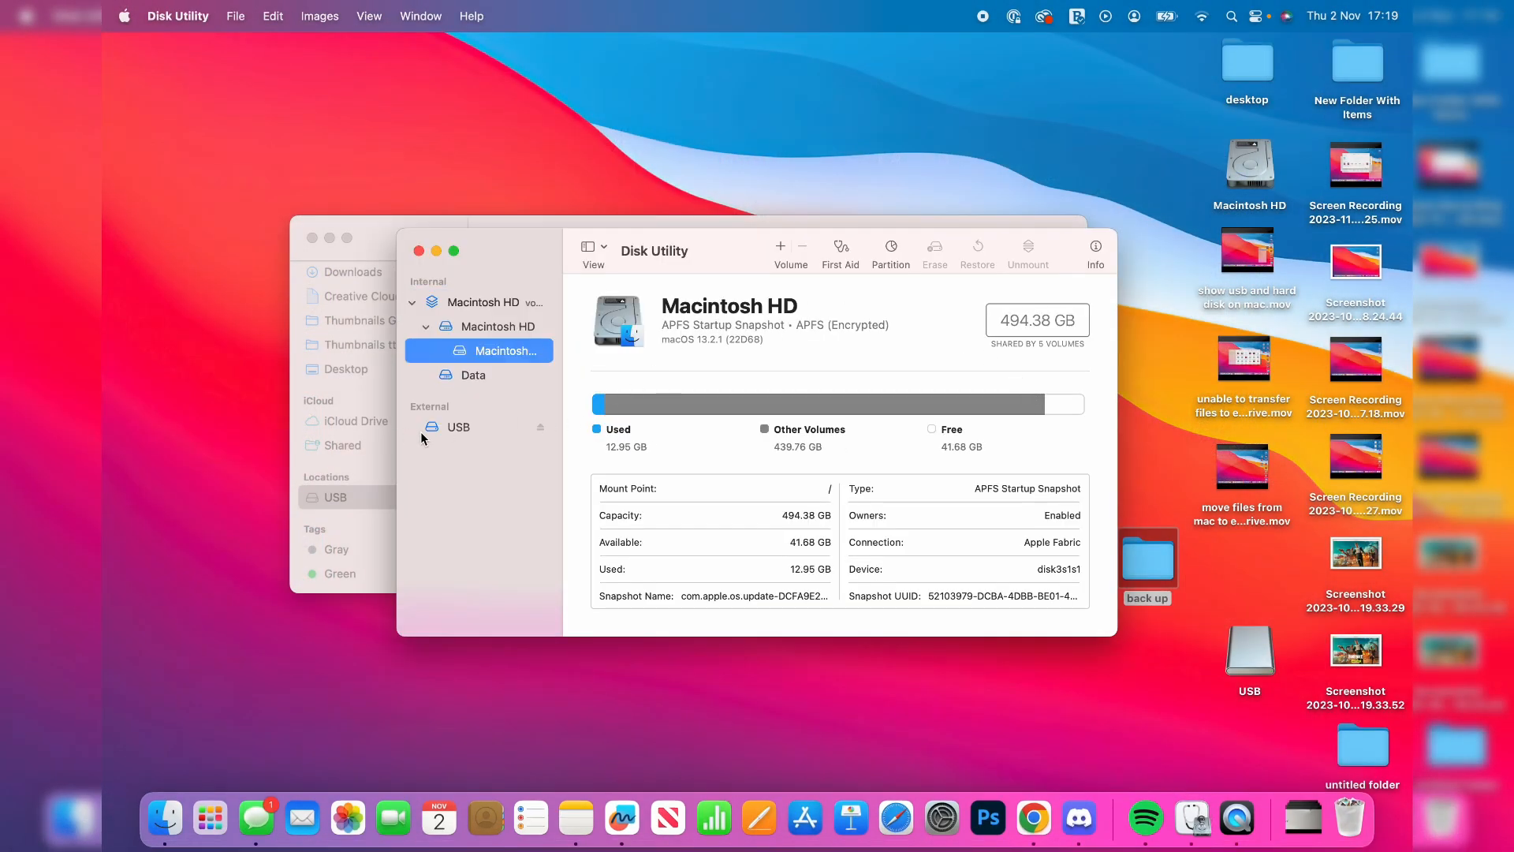
click(459, 426)
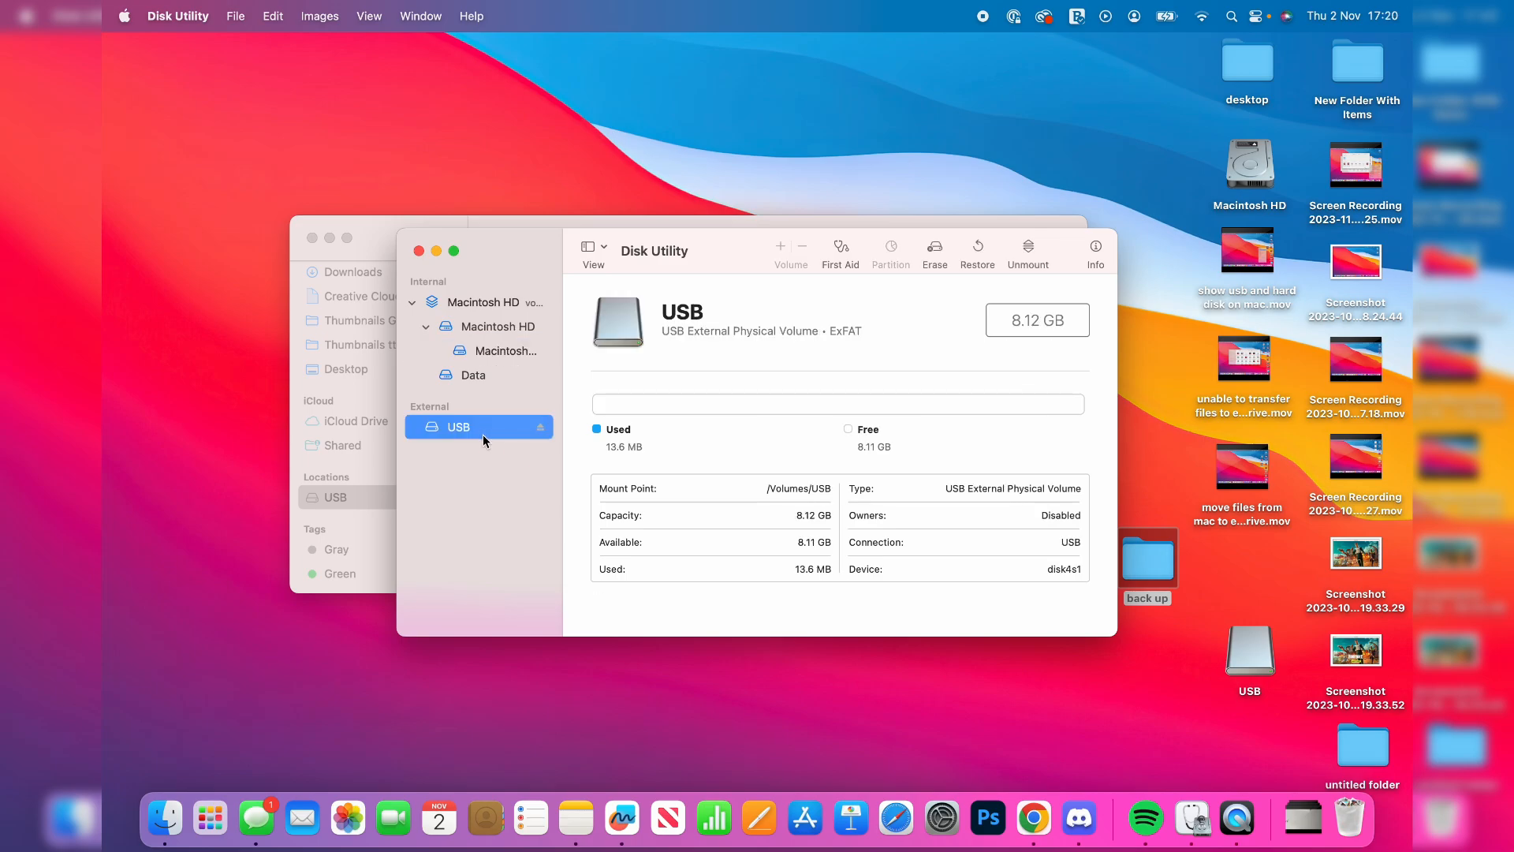
mouse_move(857, 205)
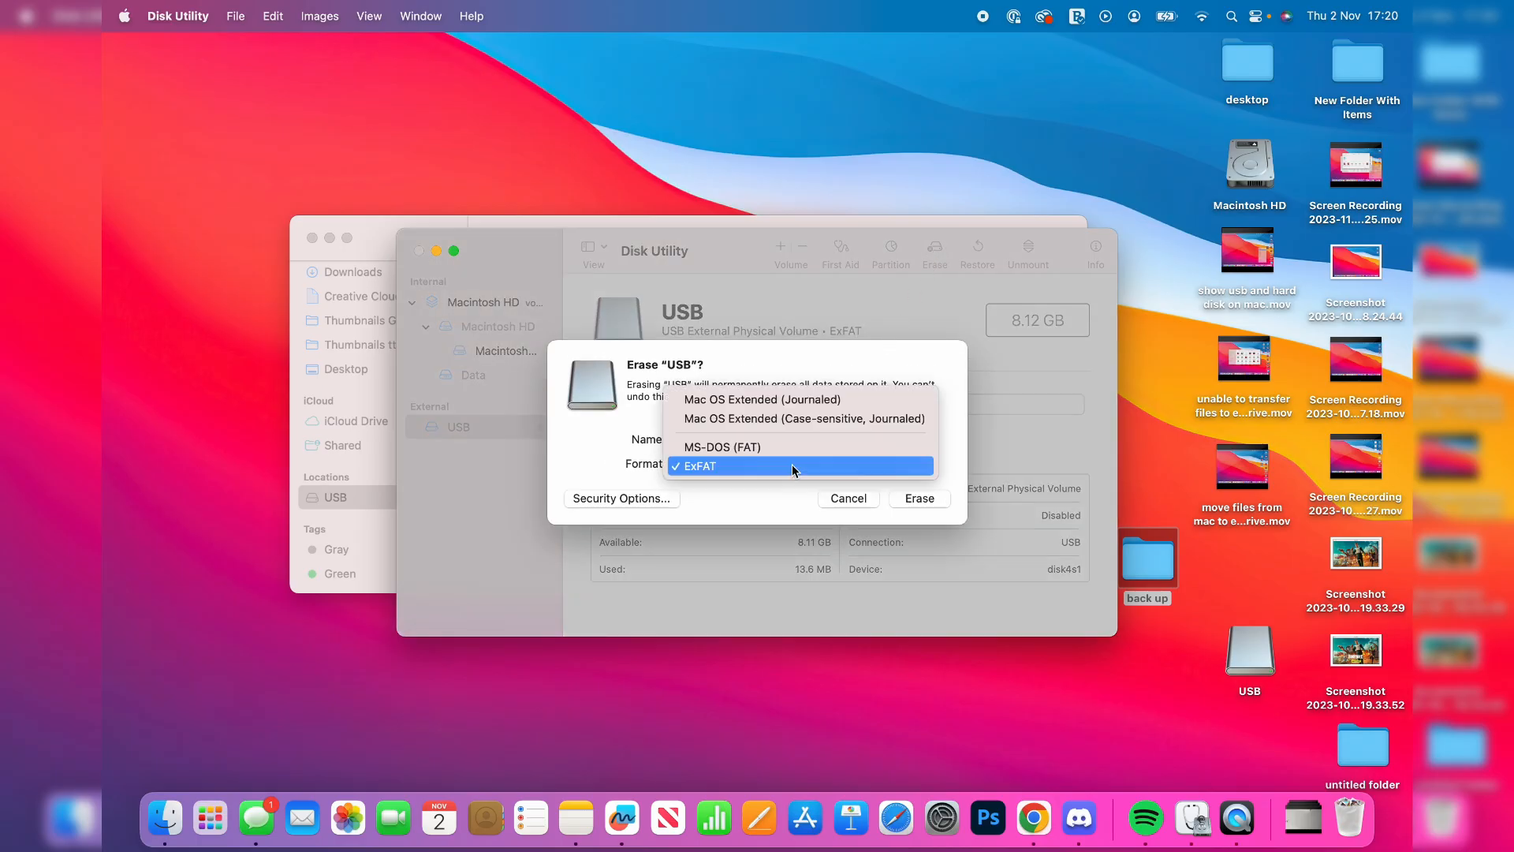
mouse_move(752, 472)
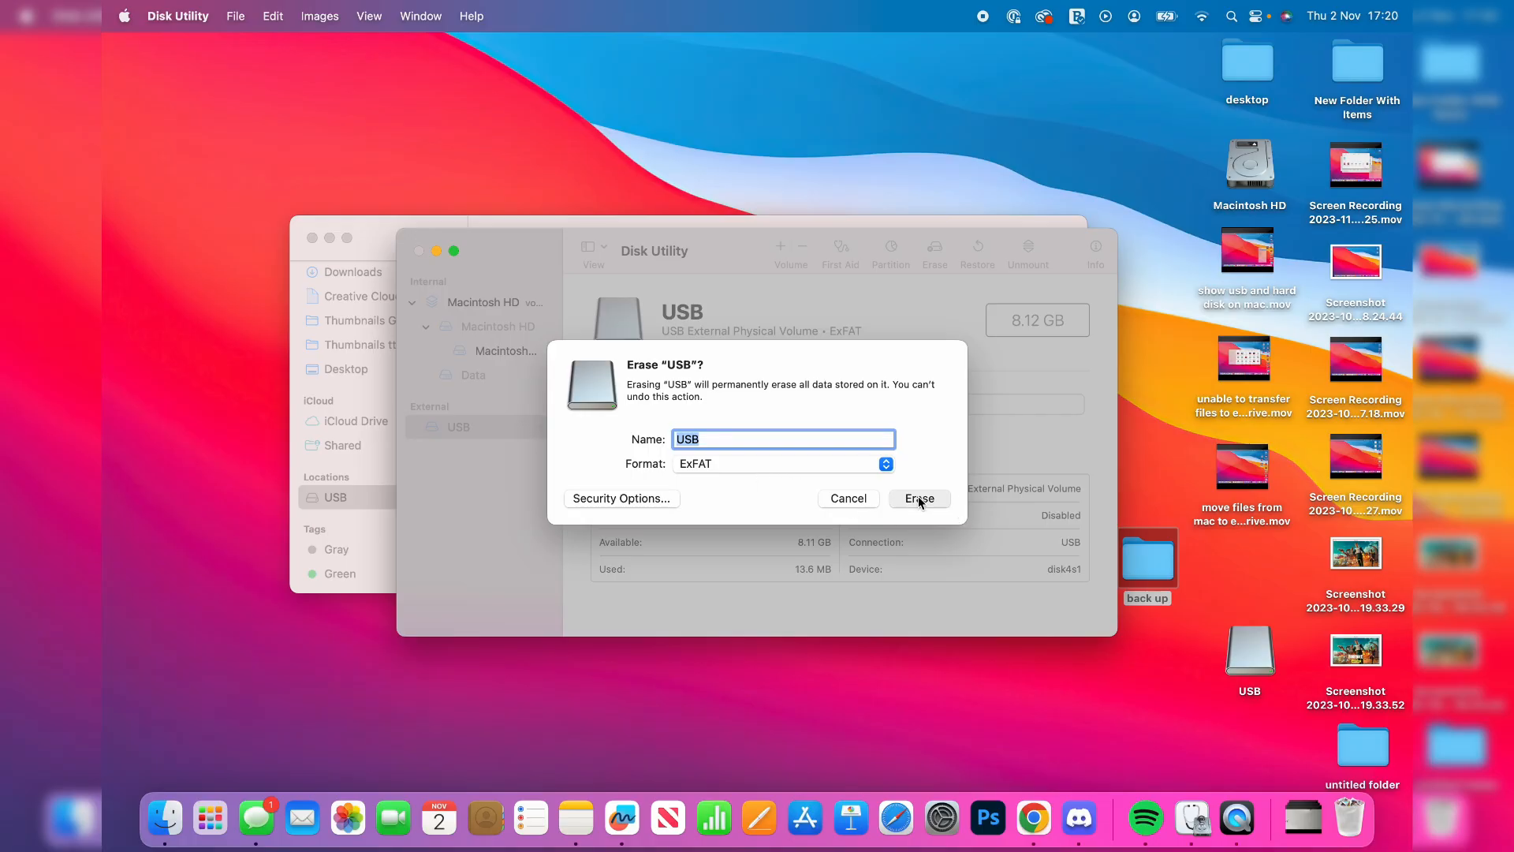
Erase the USB drive as an ExFAT volume named USB, then quit Disk Utility.
click(918, 499)
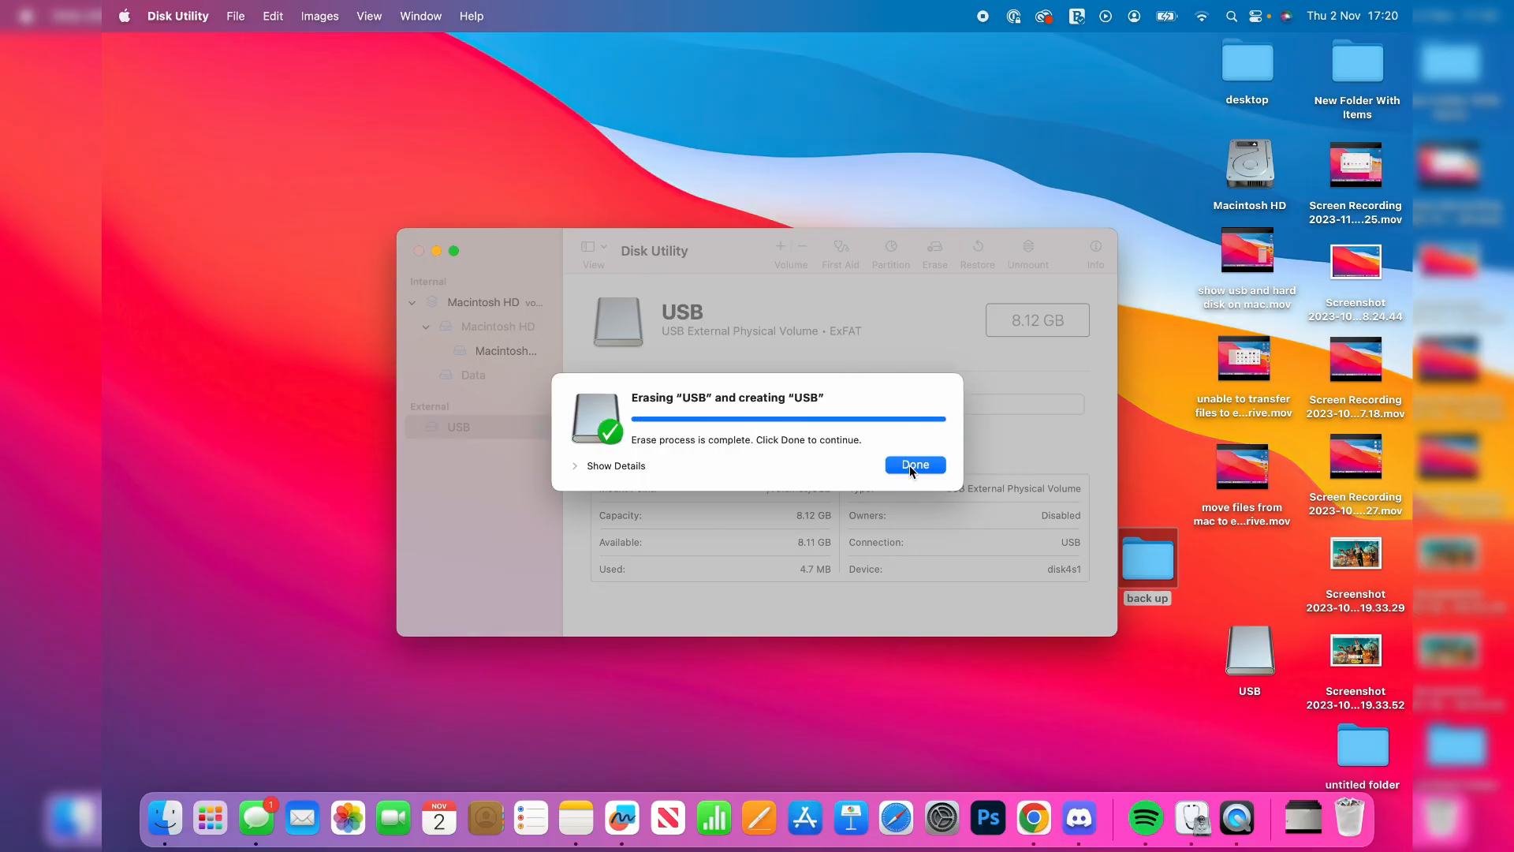
click(914, 464)
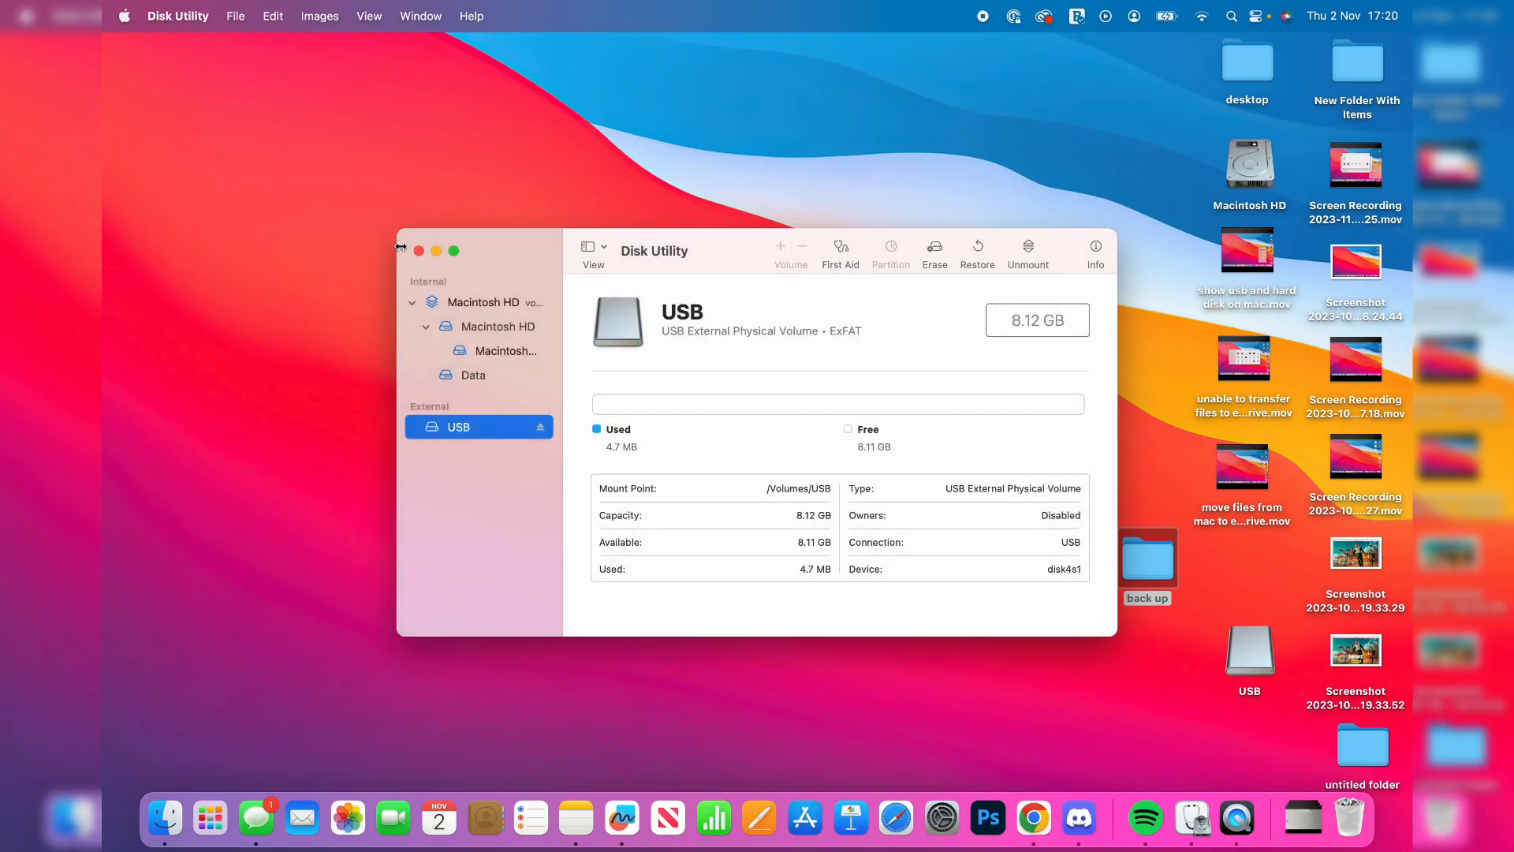
click(419, 250)
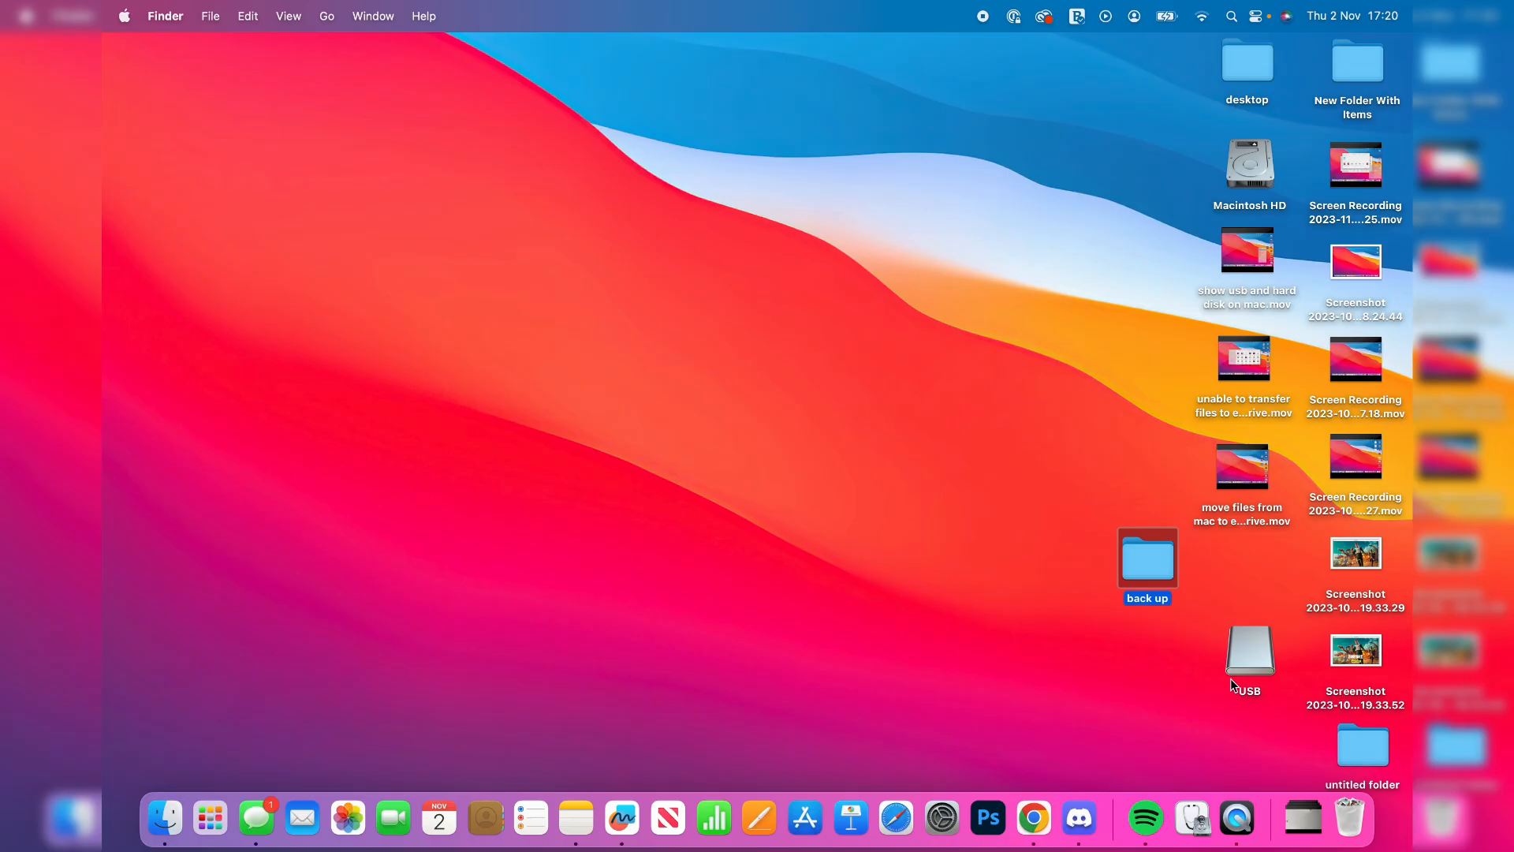
Confirm the USB drive is empty, then open the back up folder's four items.
double_click(1249, 652)
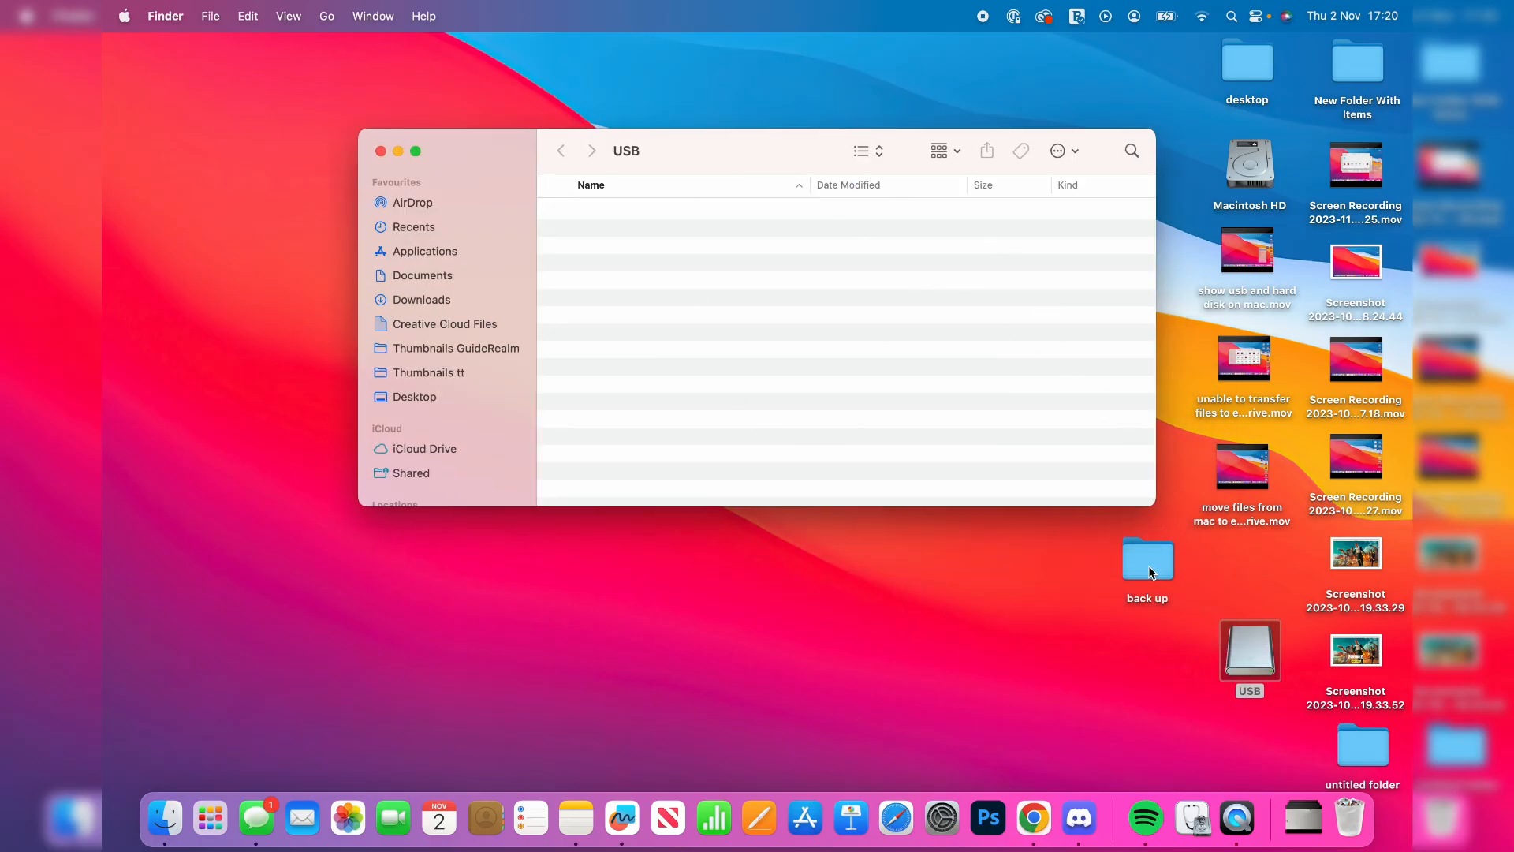
double_click(1147, 560)
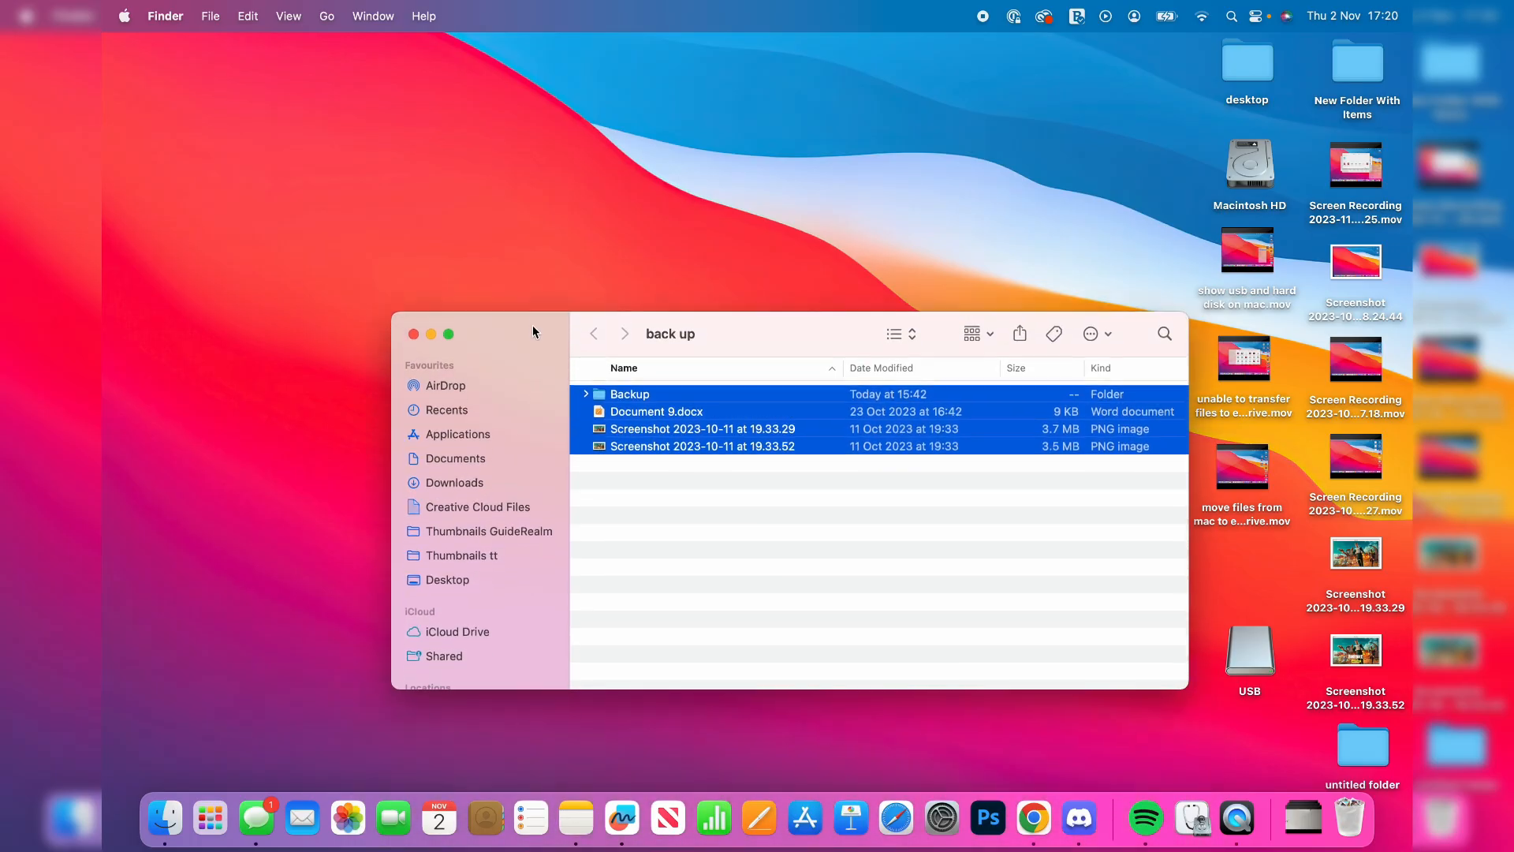
Eject the USB drive using the eject icon under the sidebar's Locations.
drag(531, 333, 460, 201)
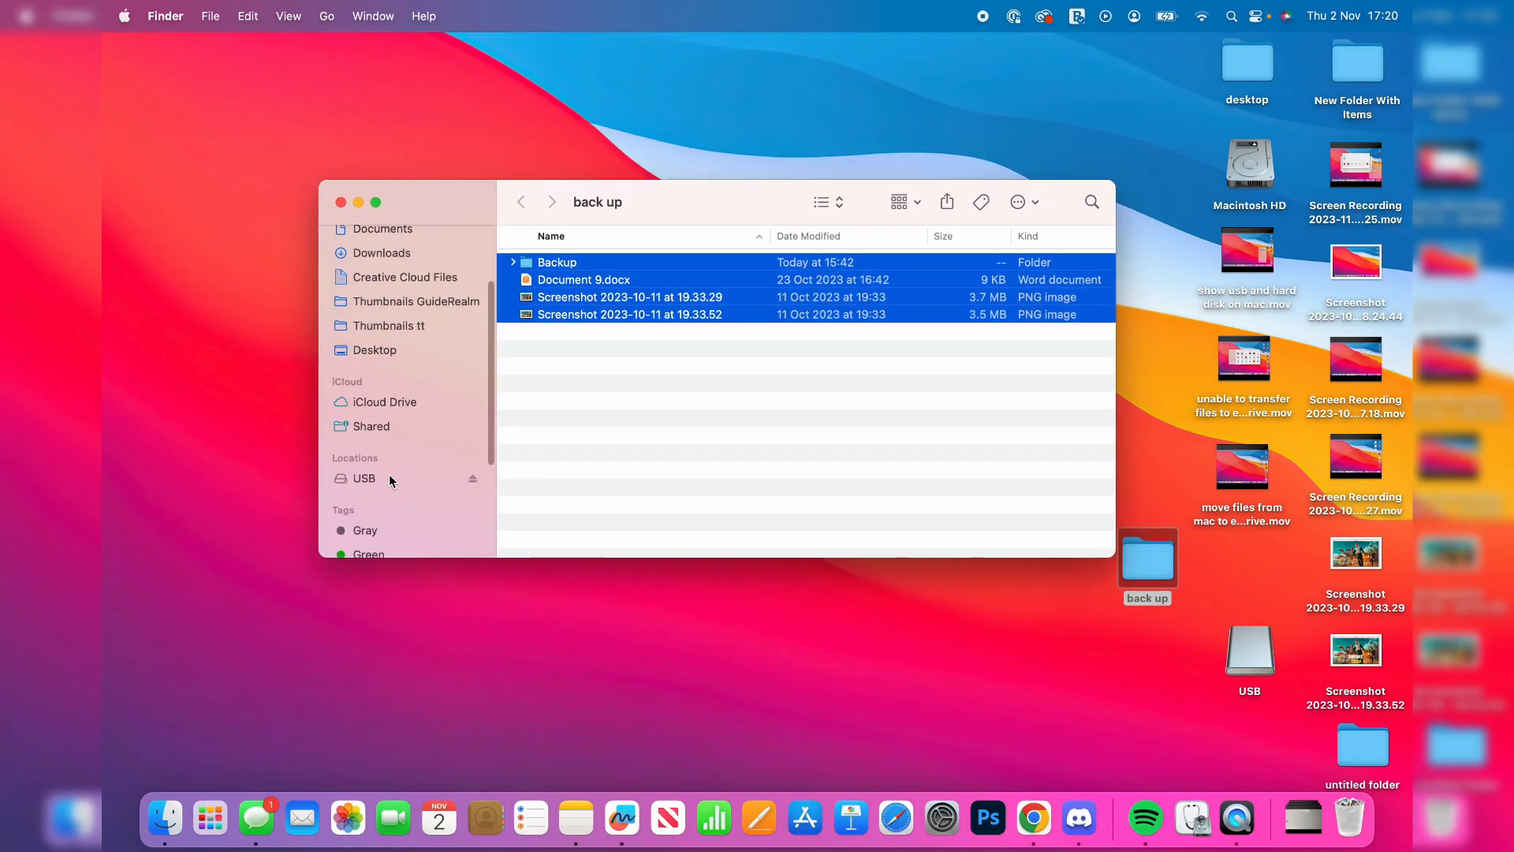
scroll(down, 3)
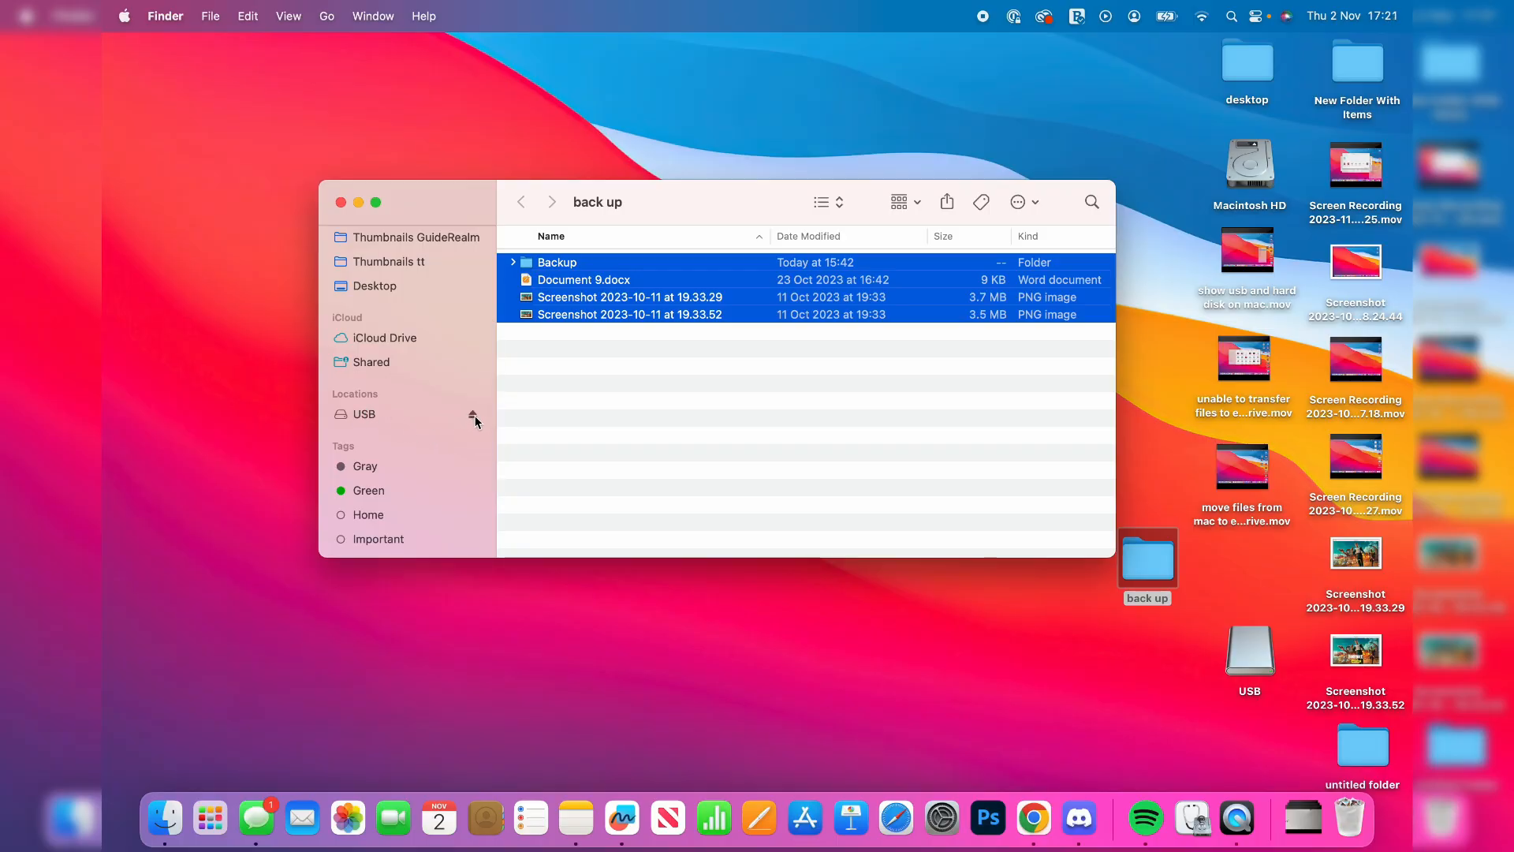
click(472, 414)
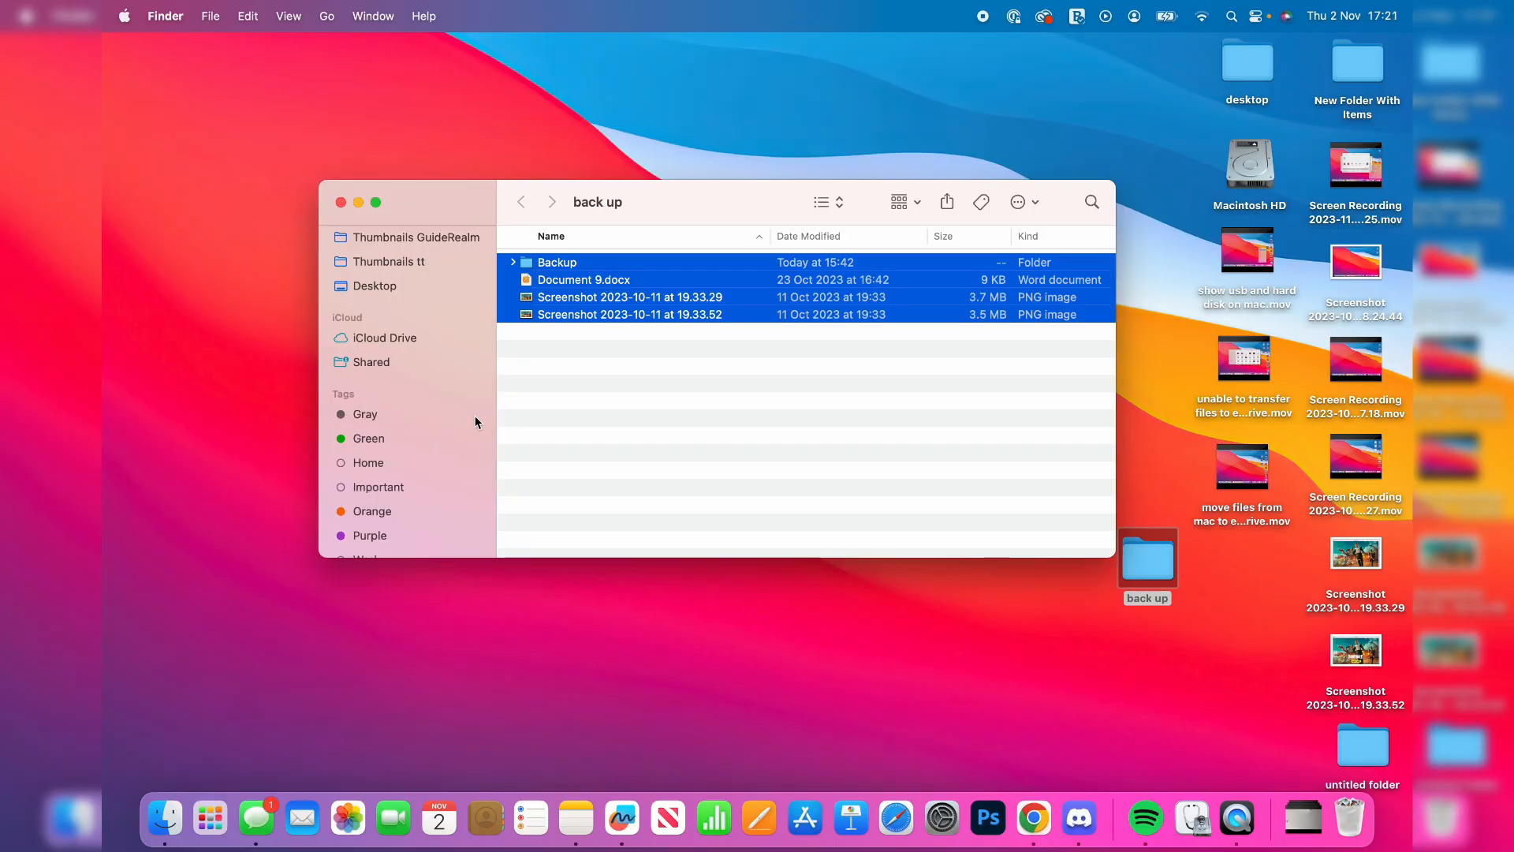